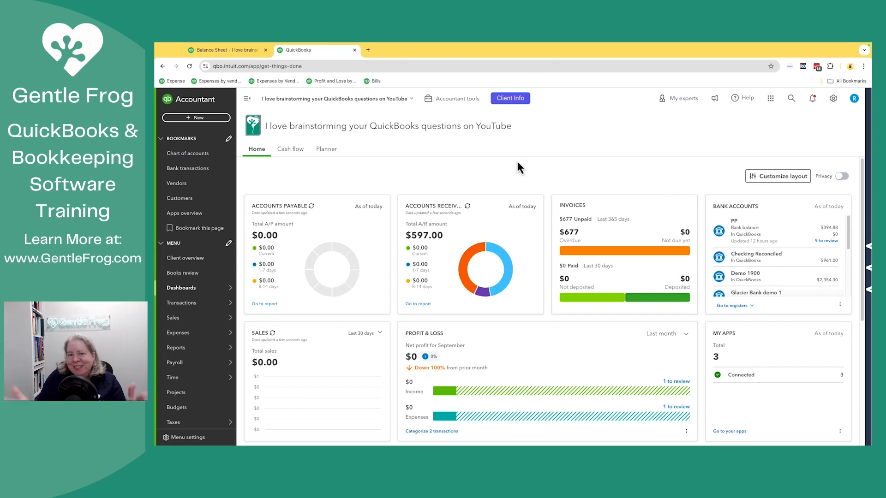
Step: Review the 2024–2025 Balance Sheet, then view the Checking Reconciled reconcile setup ending 08/31/2024 at 1,011.00
{"action": "left_click", "coordinate": [226, 49]}
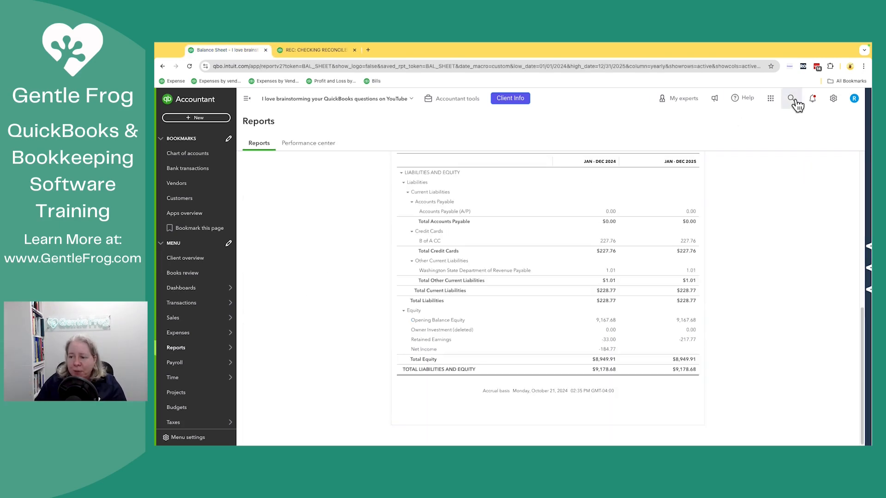
{"action": "left_click", "coordinate": [791, 98]}
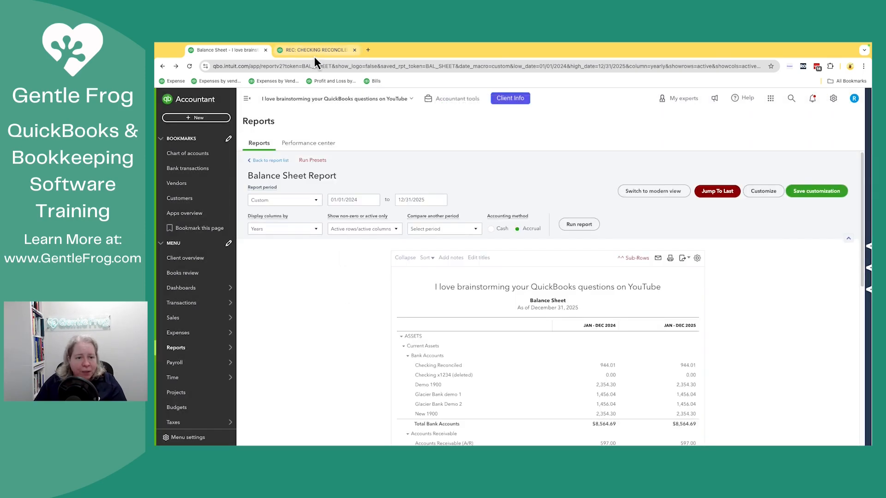
{"action": "left_click", "coordinate": [315, 50]}
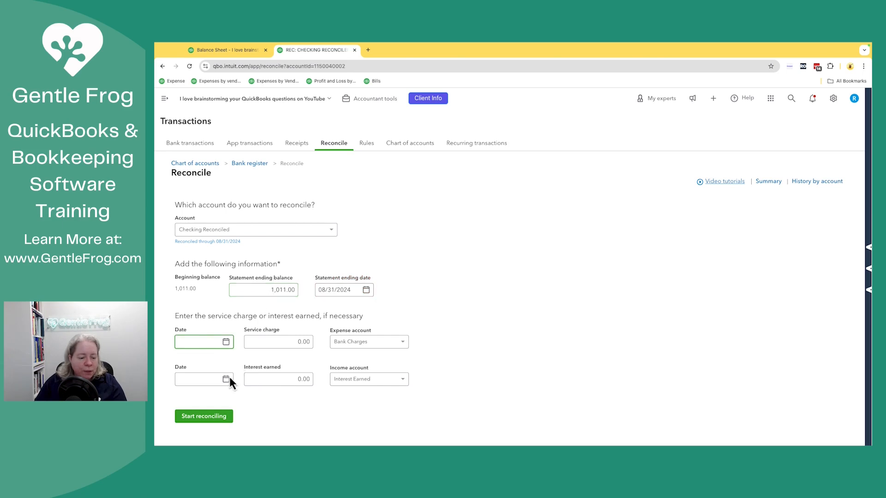
Step: Begin reconciling Checking Reconciled and expand the 07/09/2023 $11.01 deposit row
{"action": "left_click", "coordinate": [204, 416]}
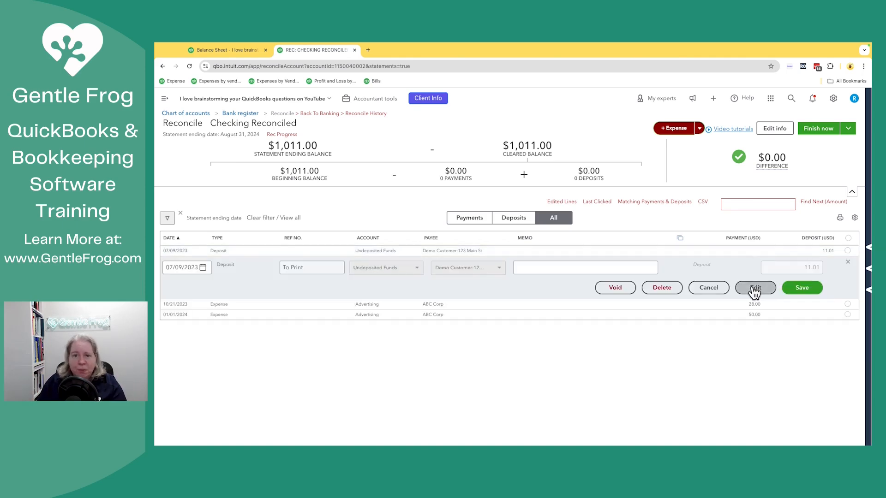
Step: Open the $11.01 bank deposit, then its Demo Customer Sales Receipt #1016
{"action": "left_click", "coordinate": [755, 287]}
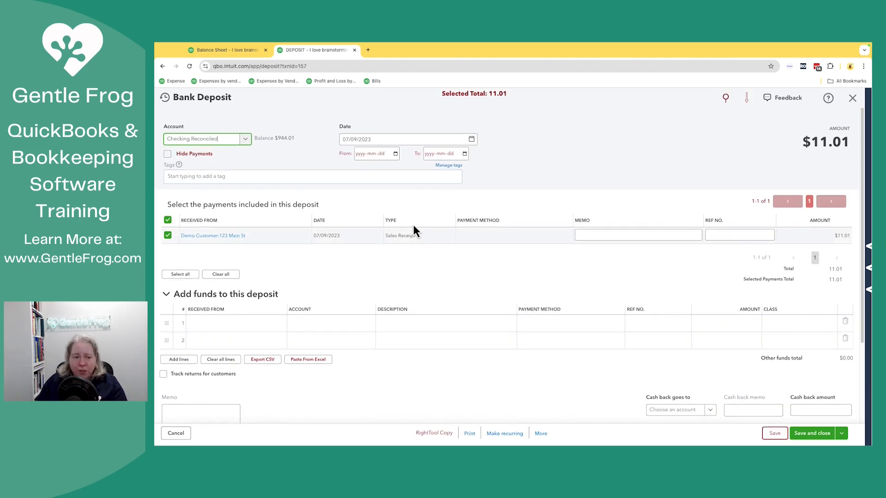
{"action": "mouse_move", "coordinate": [368, 232]}
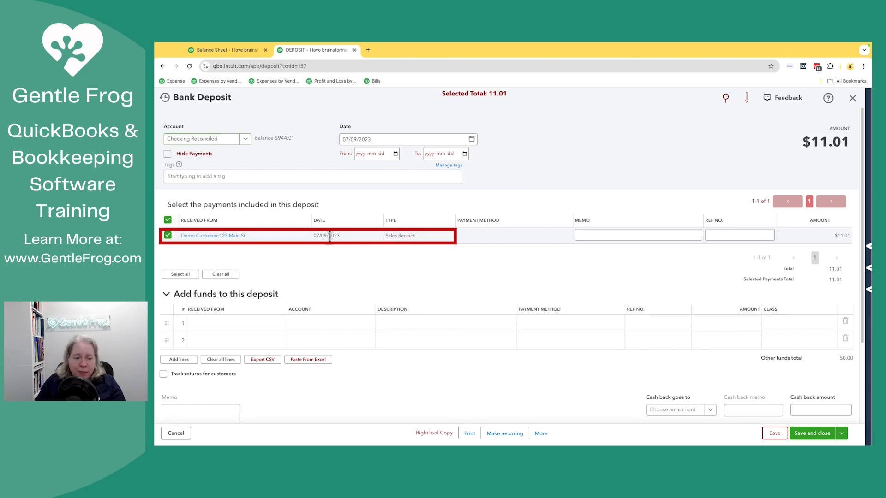
{"action": "mouse_move", "coordinate": [213, 236]}
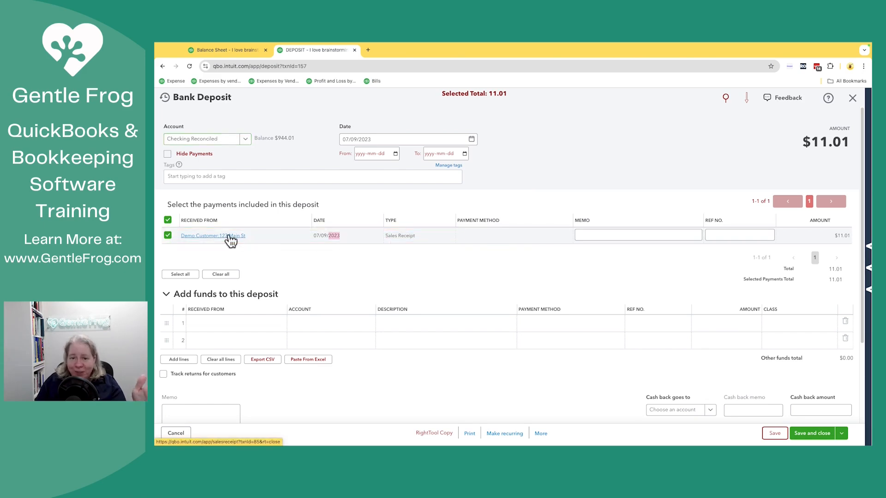
{"action": "left_click", "coordinate": [213, 236]}
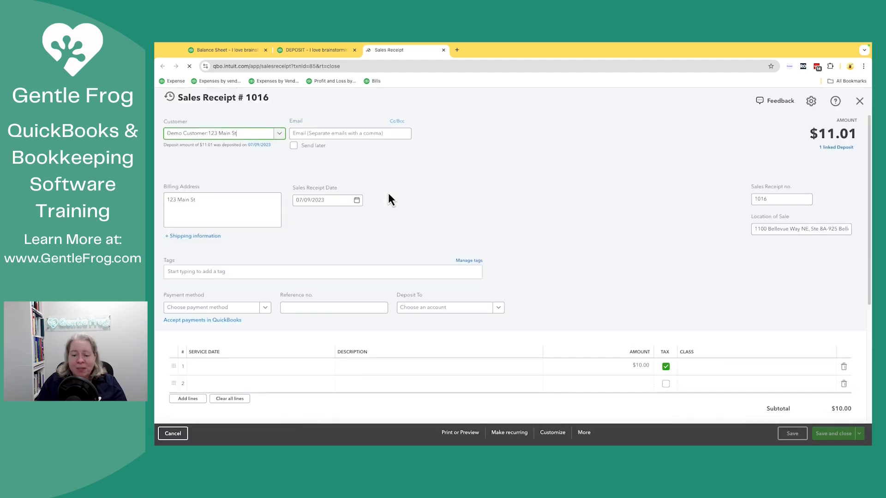
Step: List the extra actions for Sales Receipt #1016, a $10.00 Services sale
{"action": "left_click", "coordinate": [584, 432]}
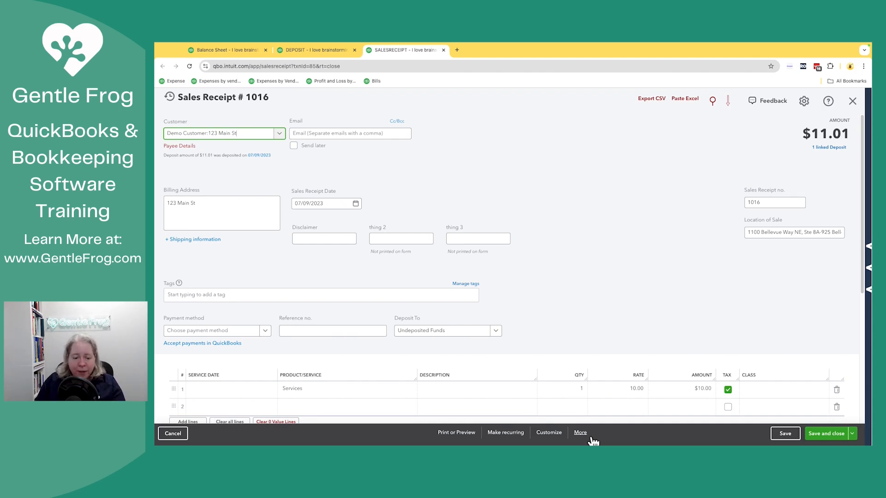
{"action": "mouse_move", "coordinate": [568, 364]}
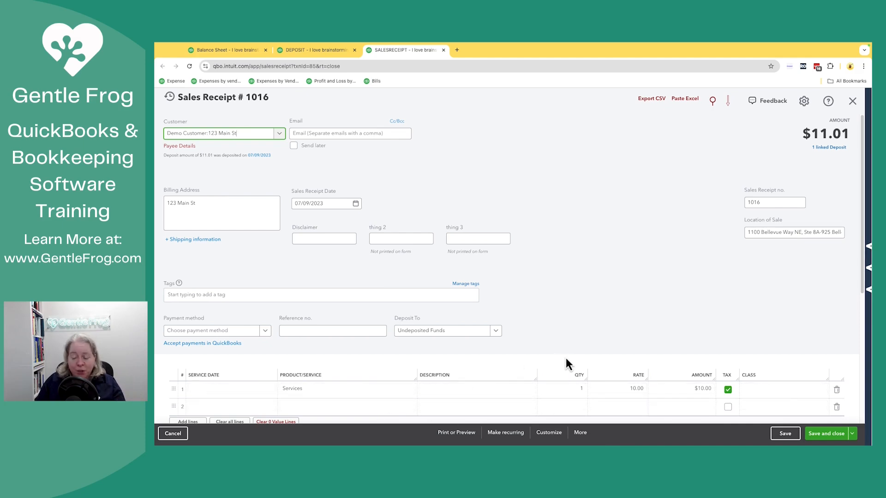
{"action": "left_click", "coordinate": [580, 432]}
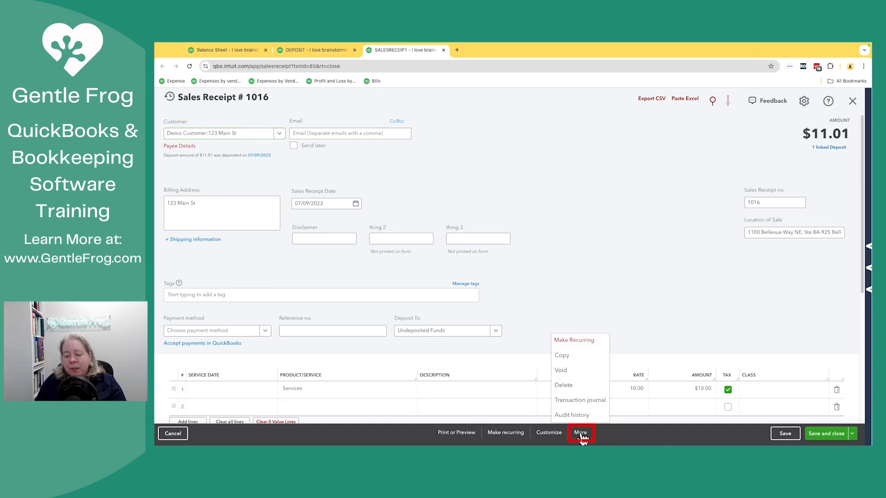
{"action": "mouse_move", "coordinate": [579, 400]}
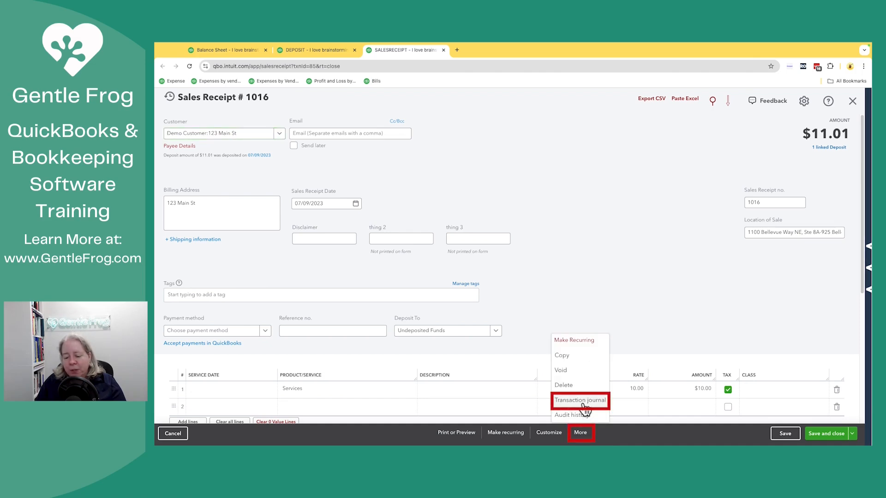
Step: View Sales Receipt #1016's journal debiting Undeposited Funds $11.01, then go back to the deposit
{"action": "left_click", "coordinate": [579, 399]}
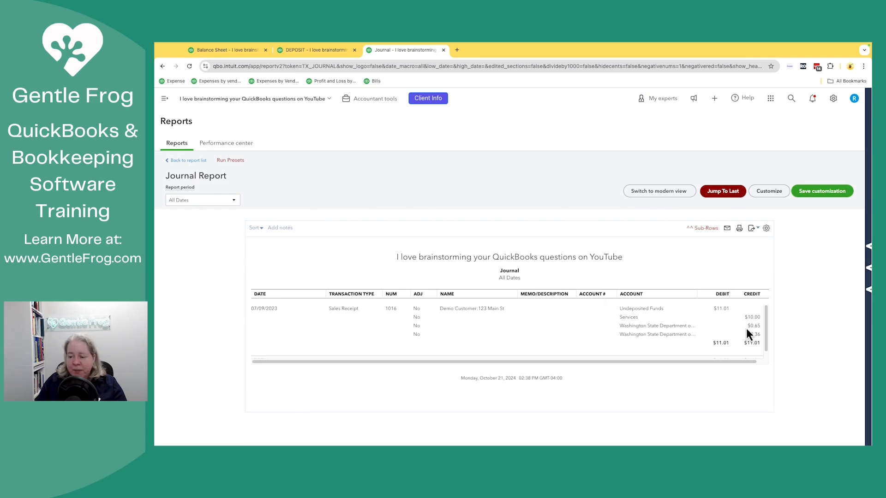
{"action": "mouse_move", "coordinate": [745, 328]}
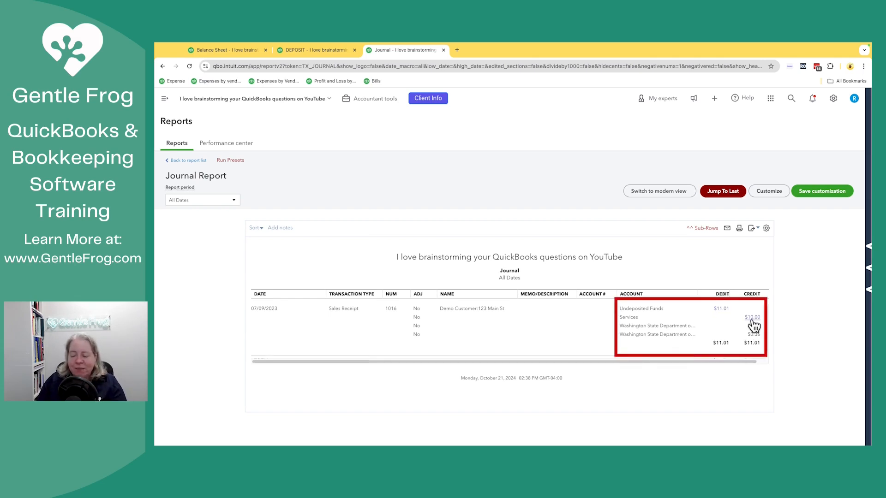
{"action": "mouse_move", "coordinate": [707, 305]}
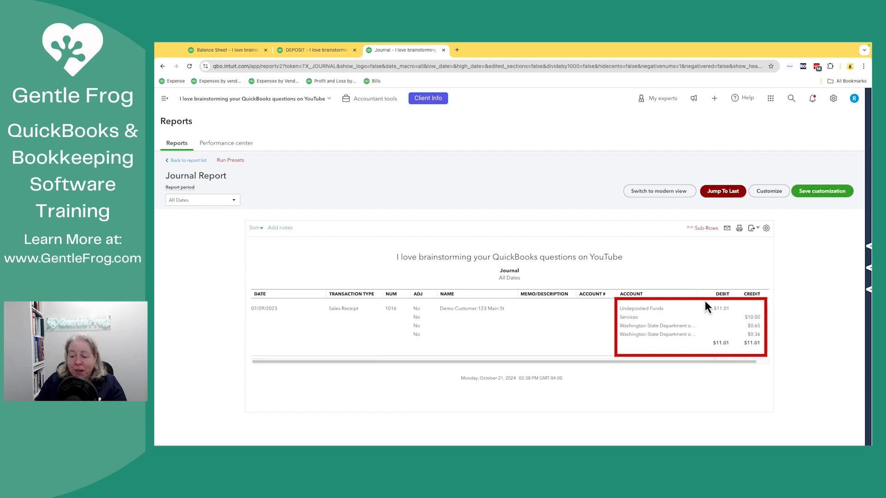
{"action": "mouse_move", "coordinate": [719, 304]}
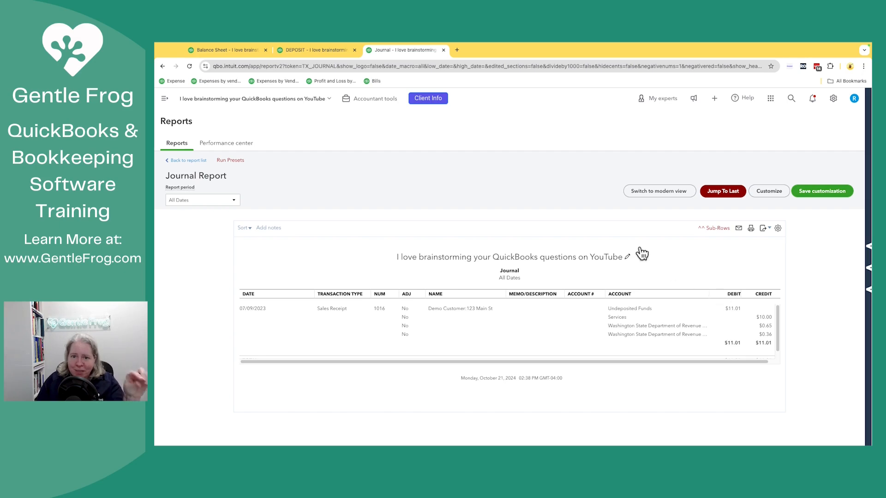
{"action": "left_click", "coordinate": [313, 49]}
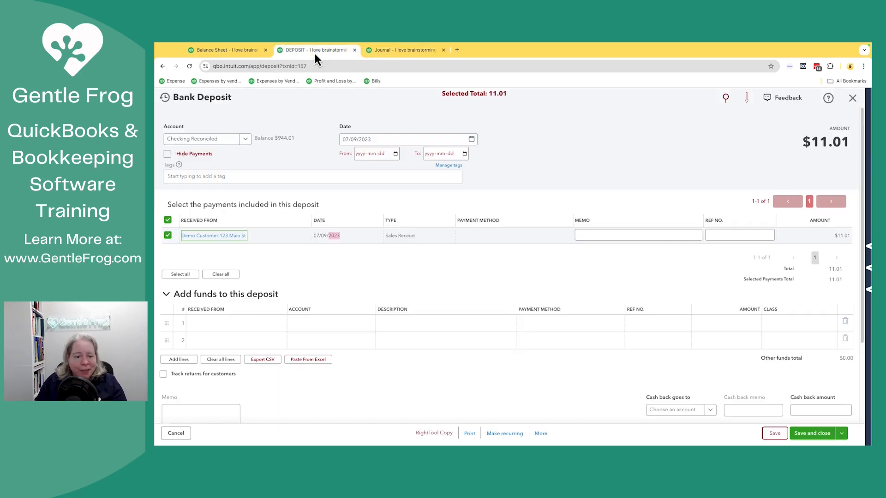
Step: Revisit Sales Receipt #1016 and its actions list, then return via the deposit to the reconciliation
{"action": "left_click", "coordinate": [455, 50]}
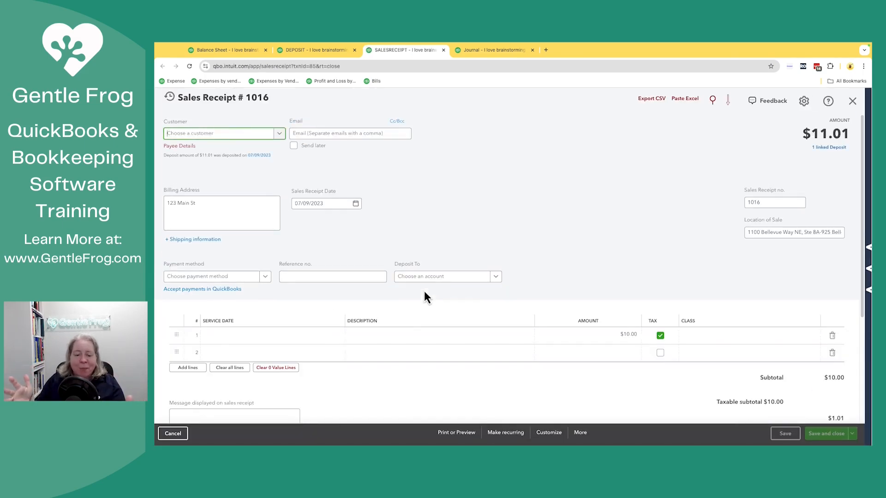
{"action": "left_click", "coordinate": [220, 134]}
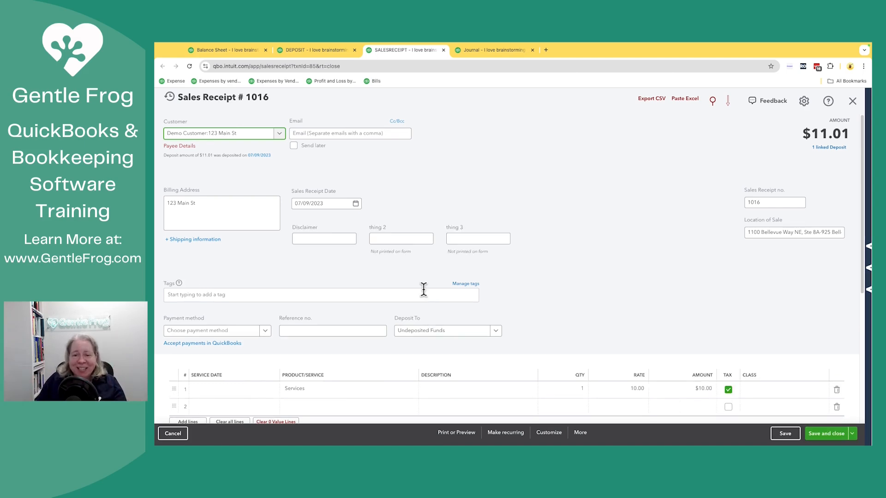
{"action": "mouse_move", "coordinate": [581, 431]}
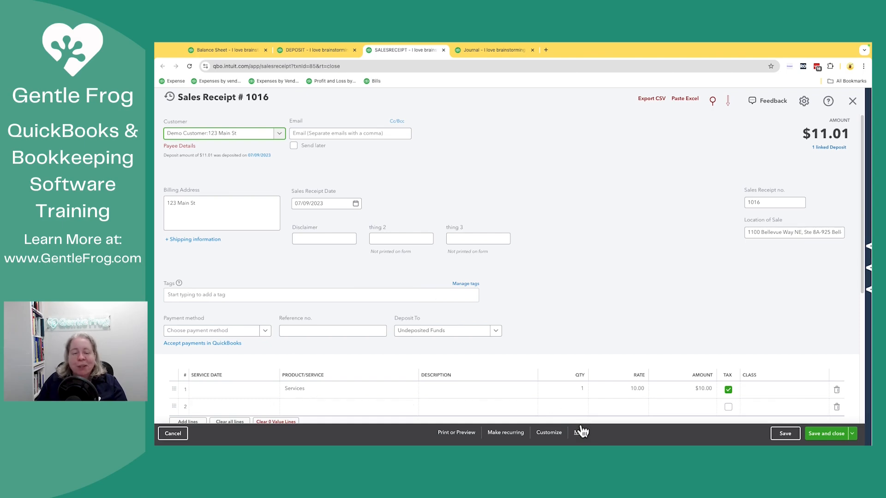
{"action": "mouse_move", "coordinate": [593, 292]}
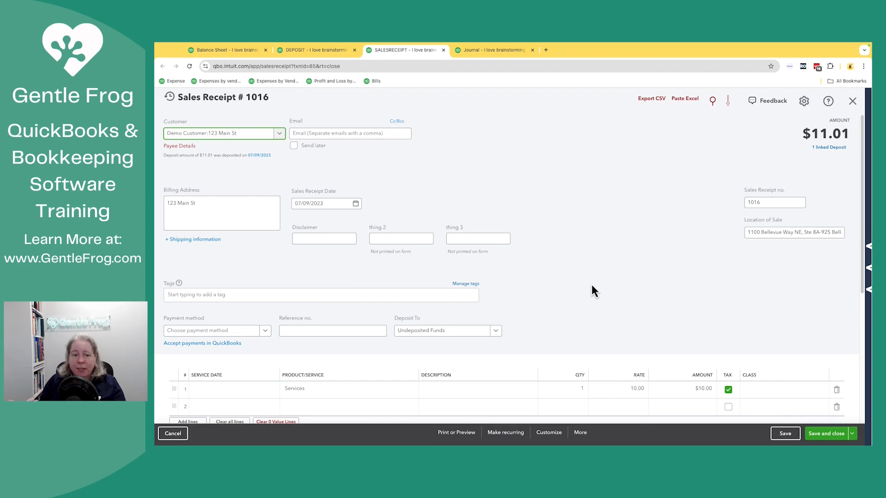
{"action": "mouse_move", "coordinate": [584, 426]}
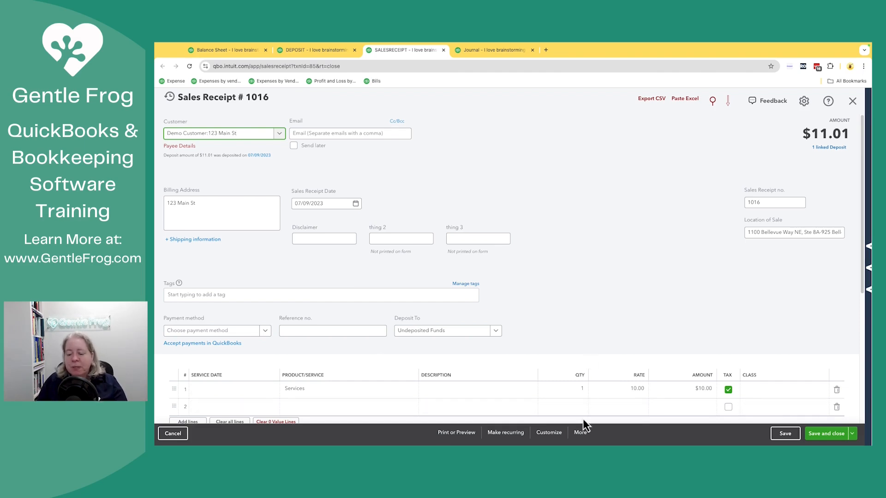
{"action": "left_click", "coordinate": [581, 432]}
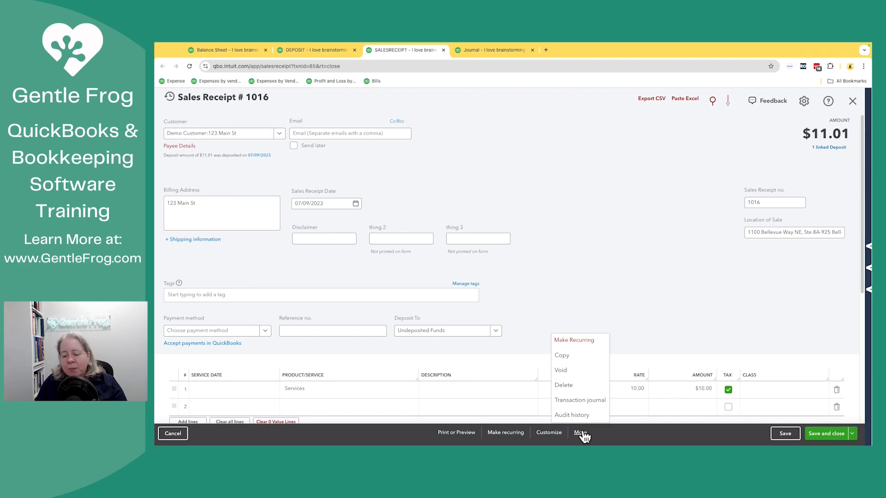
{"action": "left_click", "coordinate": [587, 199]}
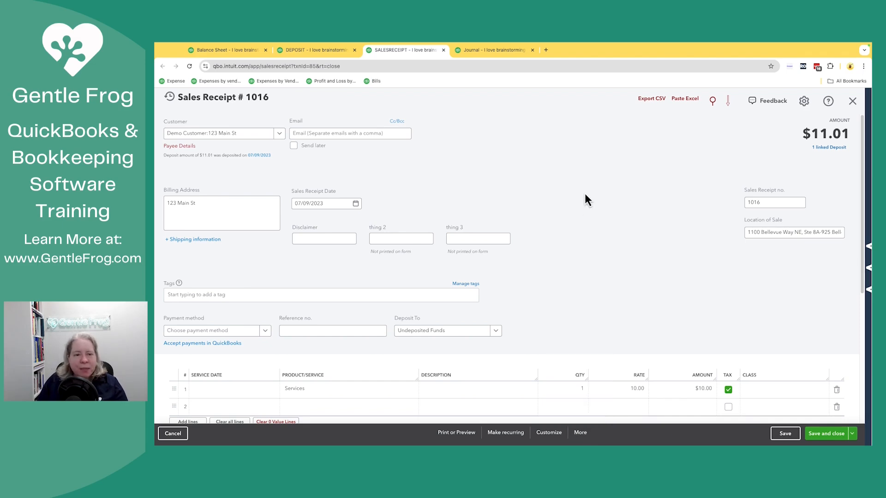
{"action": "left_click", "coordinate": [233, 406]}
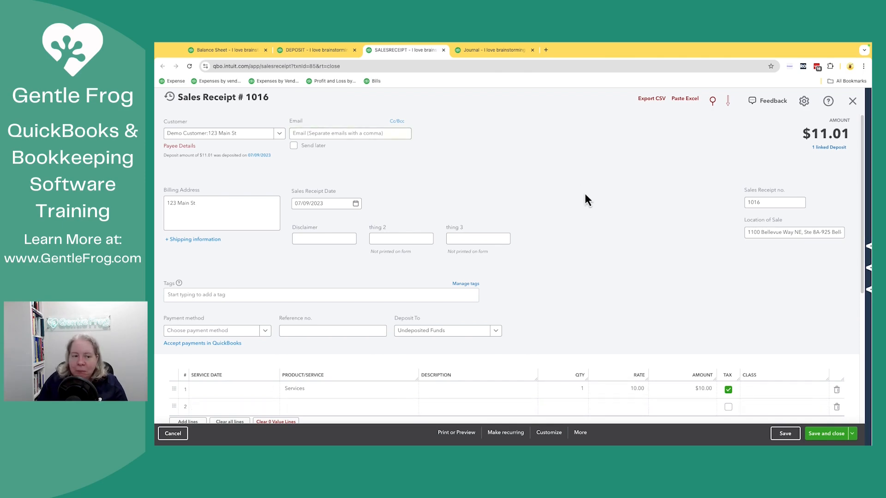
{"action": "left_click", "coordinate": [315, 50]}
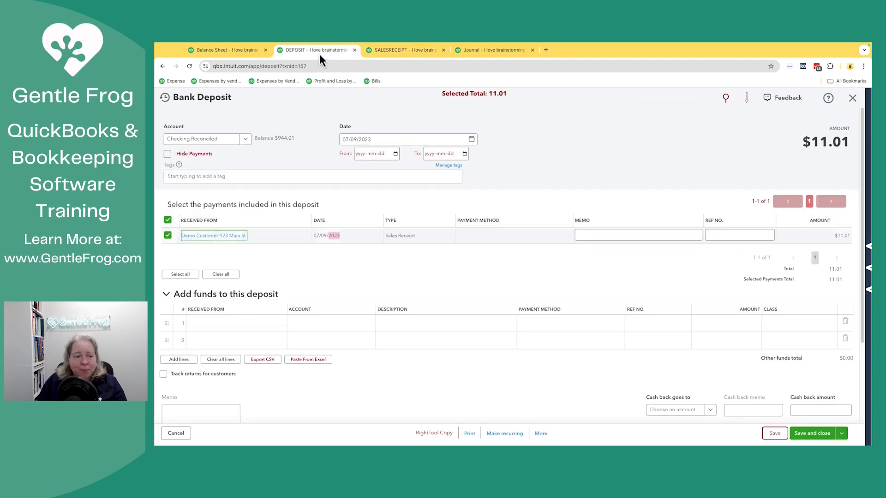
{"action": "left_click", "coordinate": [316, 50]}
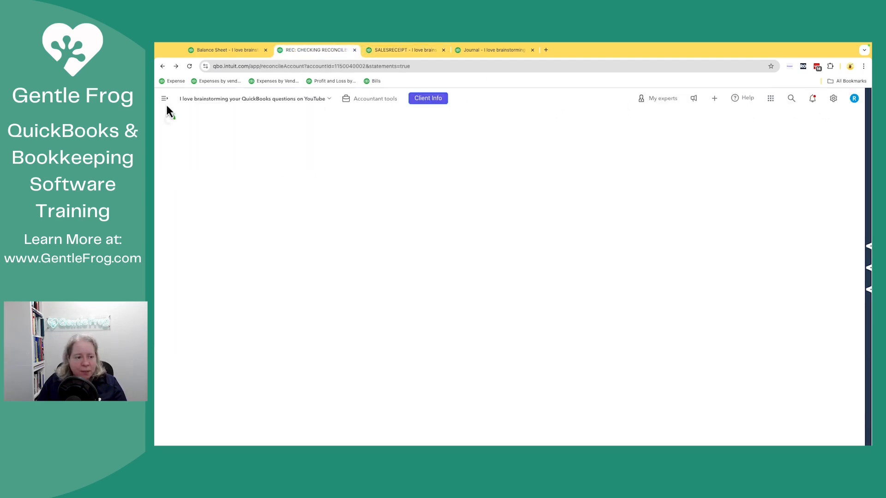
Step: Create Refund Receipt #1018 for customer Demo Customer:123 Main St, dated 01/01/2024
{"action": "left_click", "coordinate": [164, 98]}
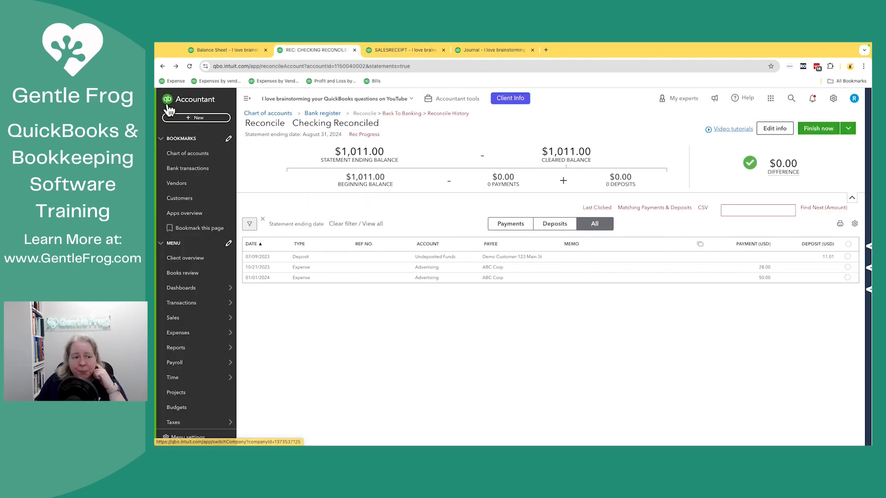
{"action": "left_click", "coordinate": [197, 118]}
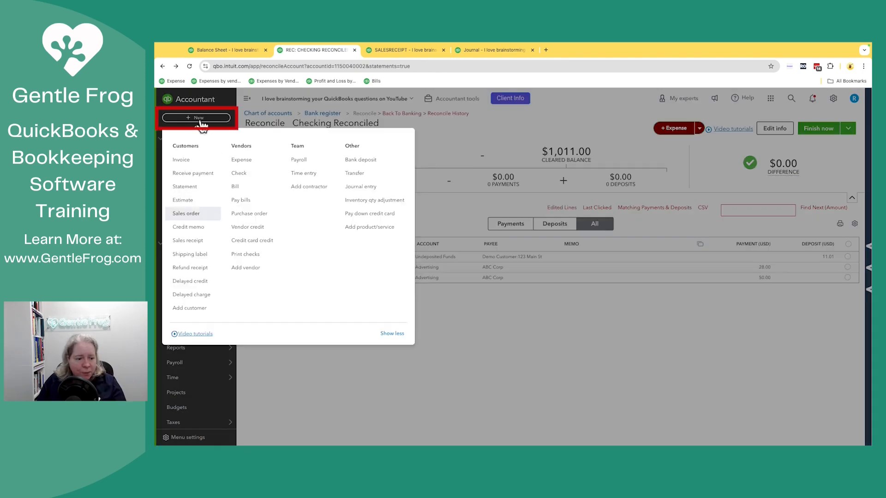
{"action": "left_click", "coordinate": [190, 267]}
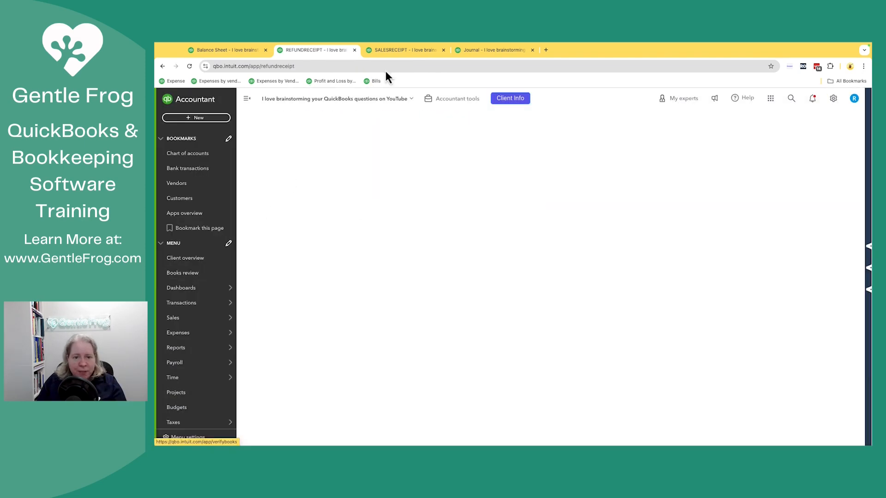
{"action": "left_click", "coordinate": [404, 50]}
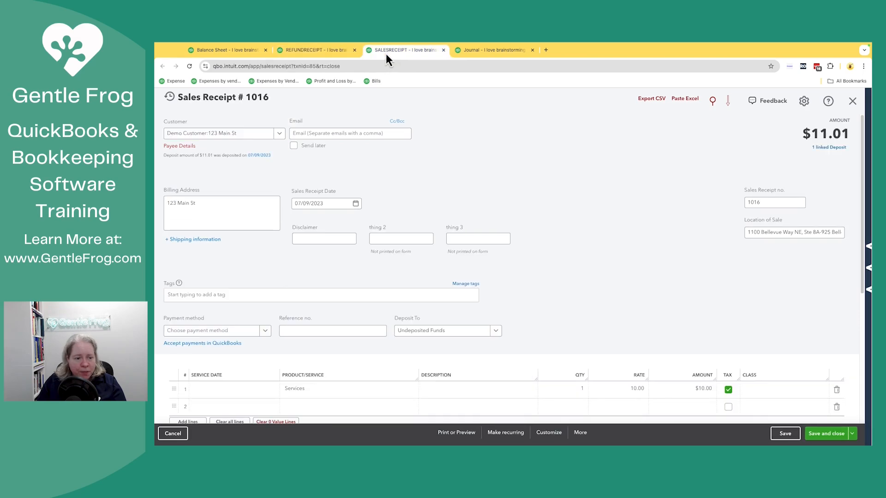
{"action": "left_click", "coordinate": [316, 50]}
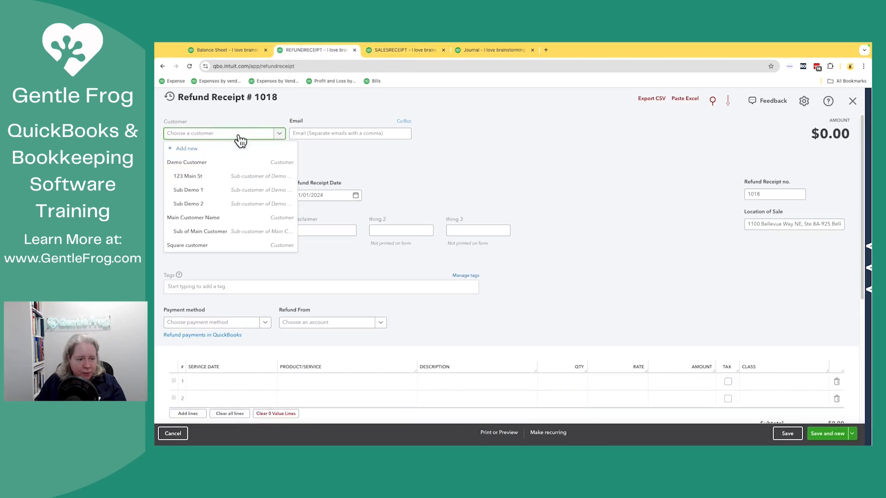
{"action": "type", "text": "123"}
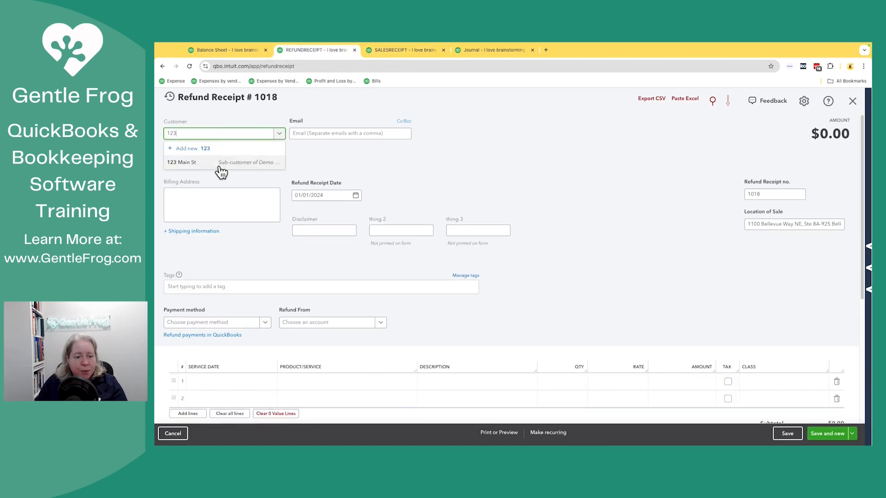
{"action": "left_click", "coordinate": [182, 162]}
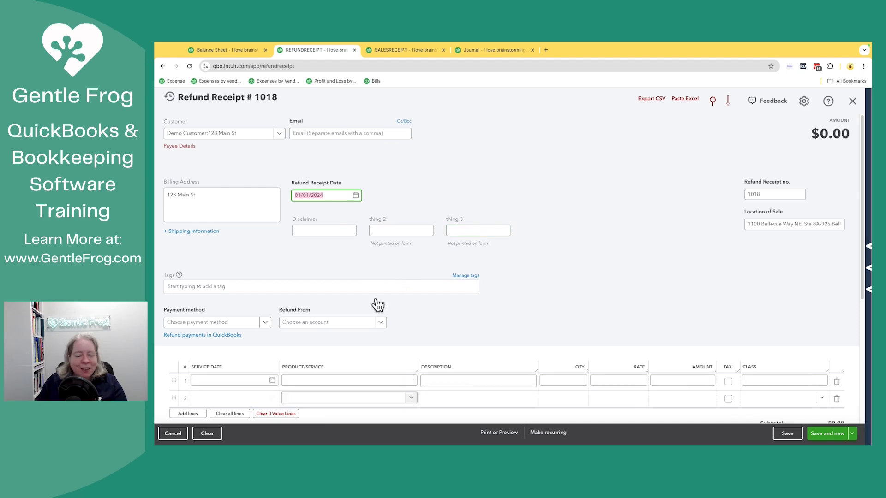
Step: Check Sales Receipt #1016's linked $11.01 deposit, then return to the refund's Refund From list
{"action": "left_click", "coordinate": [331, 322]}
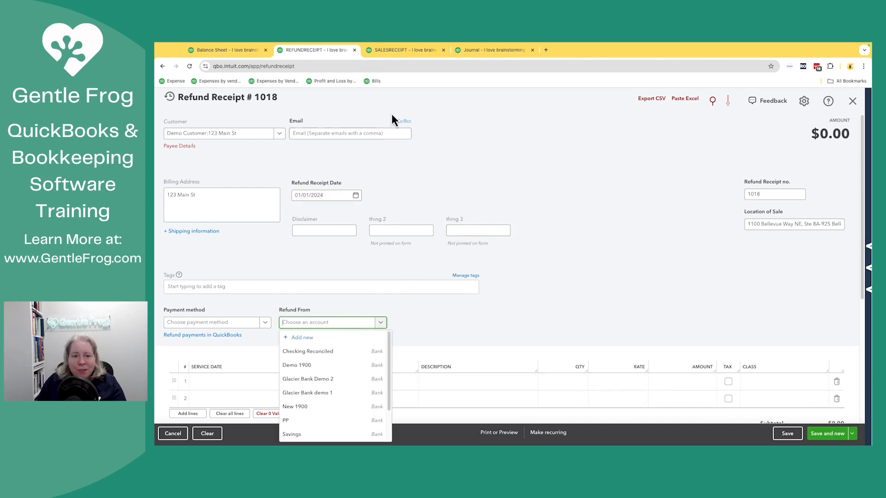
{"action": "left_click", "coordinate": [404, 50]}
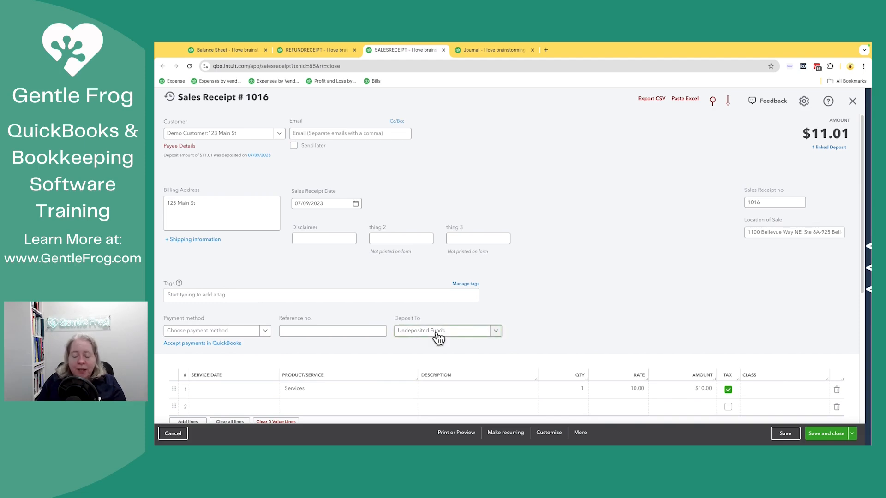
{"action": "mouse_move", "coordinate": [579, 311]}
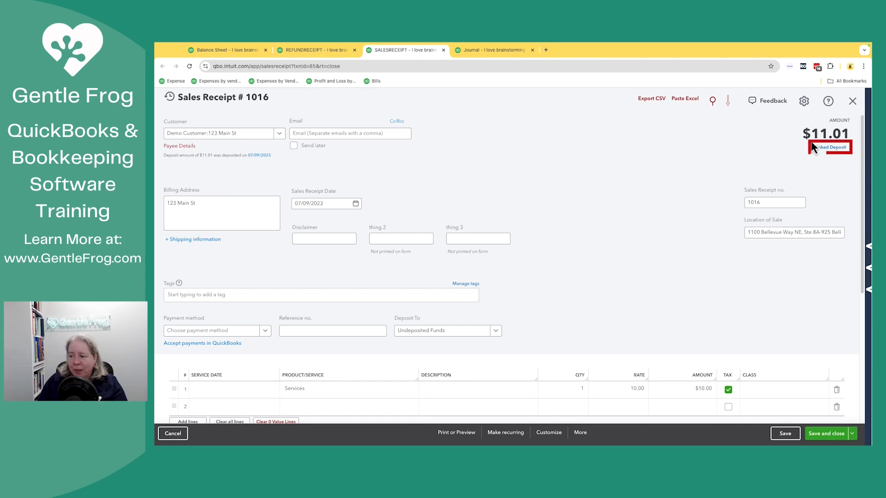
{"action": "left_click", "coordinate": [828, 146]}
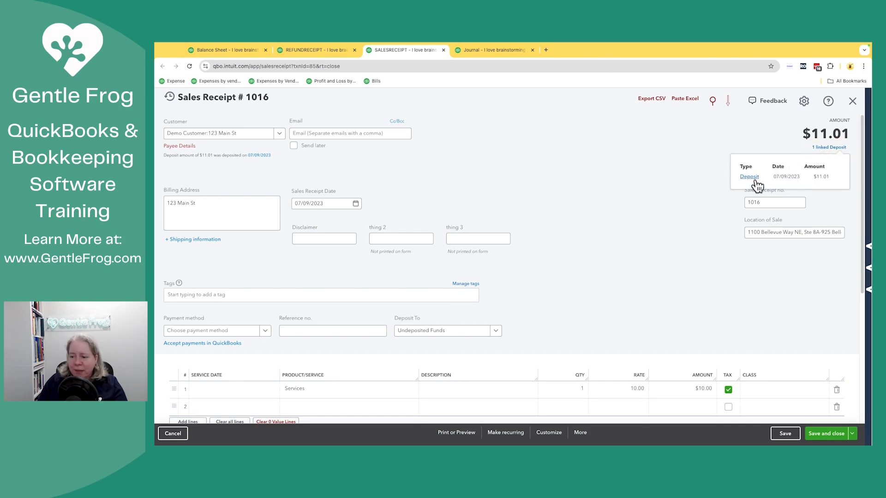
{"action": "left_click", "coordinate": [749, 176]}
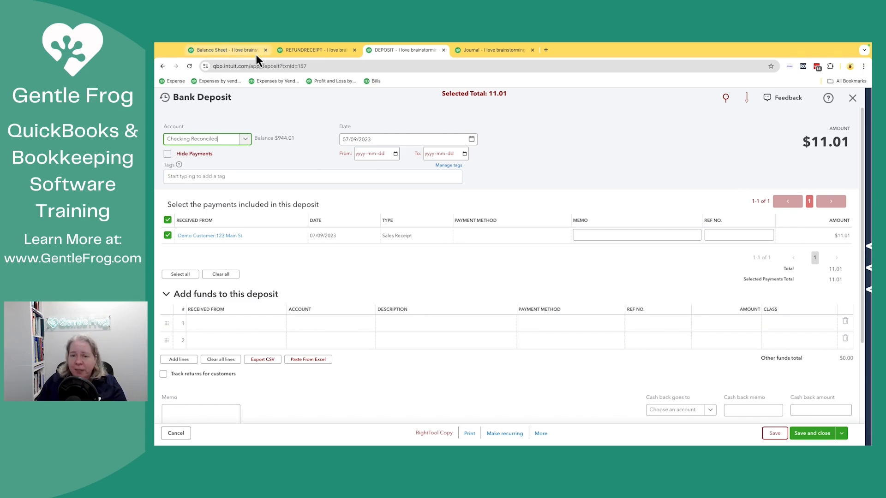
{"action": "left_click", "coordinate": [316, 50]}
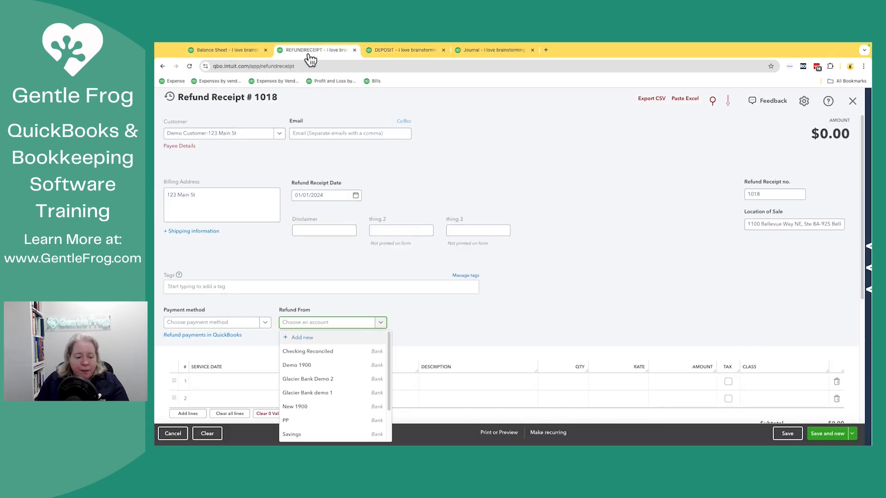
Step: Refund from Checking Reconciled with no check number, choosing Services for the first line
{"action": "left_click", "coordinate": [307, 350]}
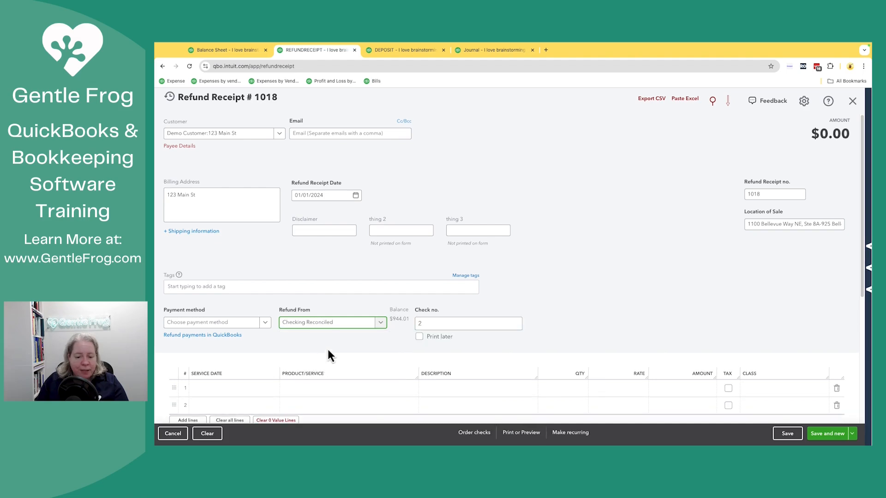
{"action": "left_click", "coordinate": [468, 323]}
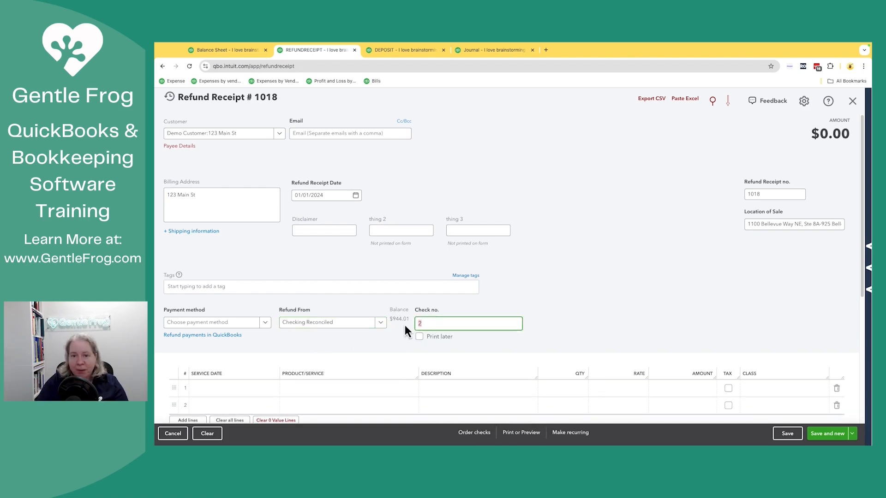
{"action": "left_click", "coordinate": [347, 387]}
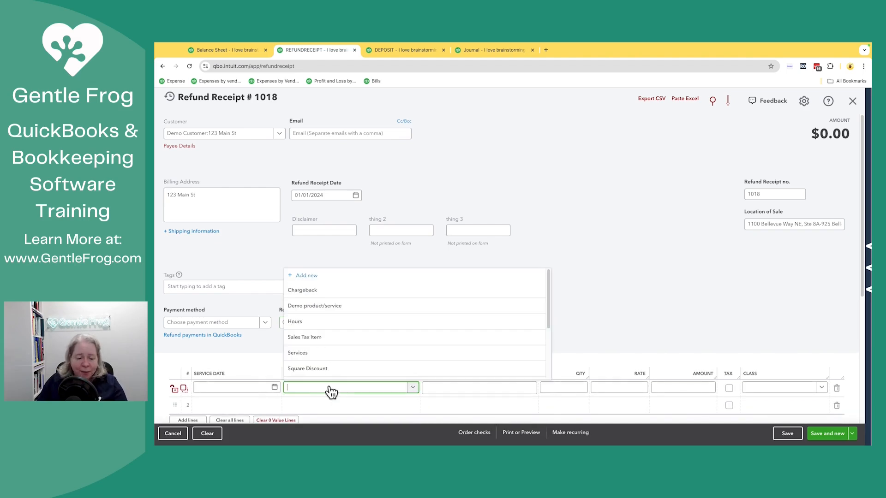
{"action": "left_click", "coordinate": [298, 352]}
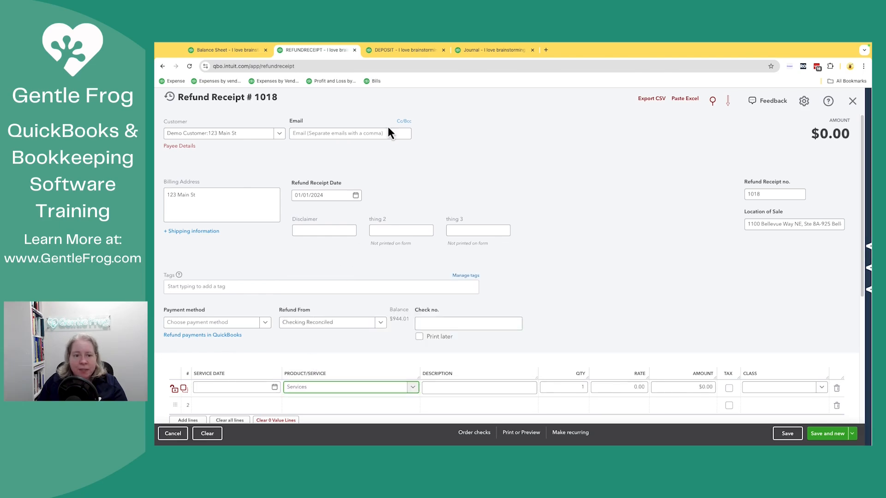
Step: Cross-check the original sale's journal, then save Refund Receipt #1018 totalling $11.01
{"action": "left_click", "coordinate": [494, 50]}
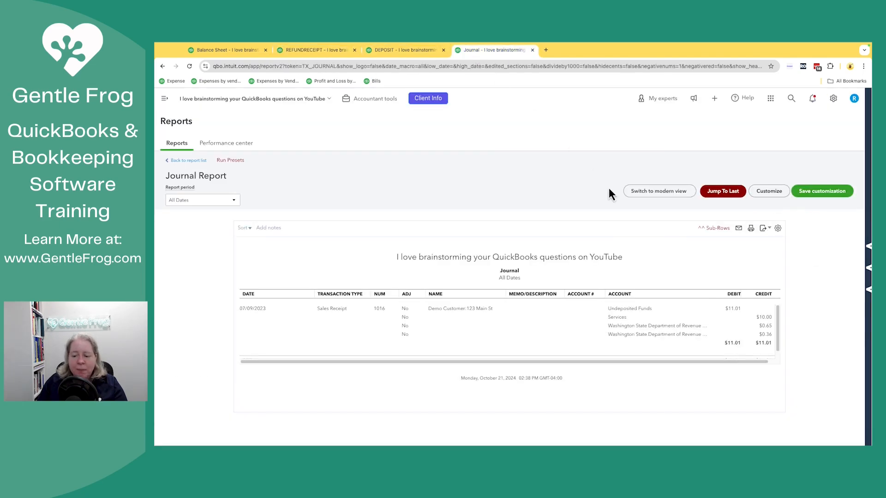
{"action": "mouse_move", "coordinate": [732, 319]}
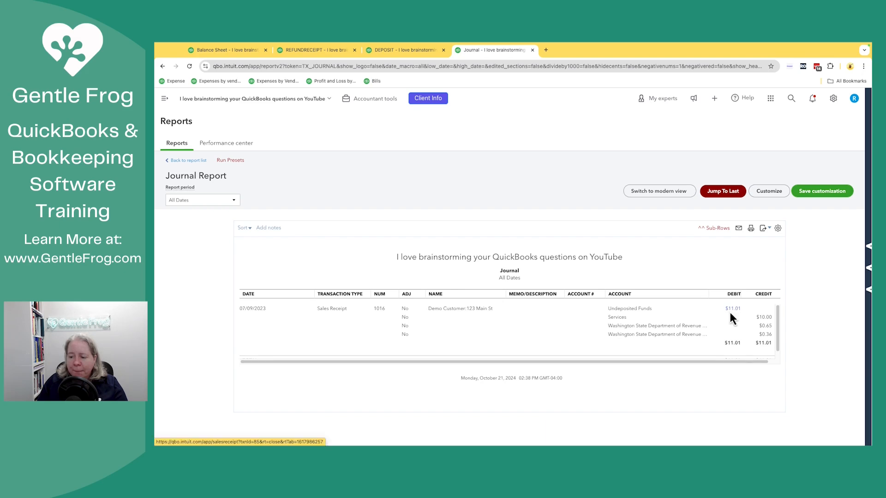
{"action": "mouse_move", "coordinate": [550, 207]}
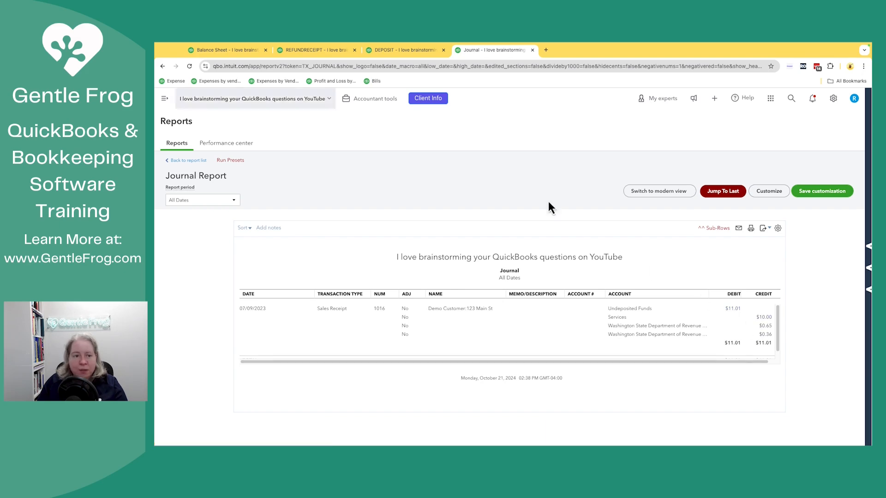
{"action": "left_click", "coordinate": [315, 50]}
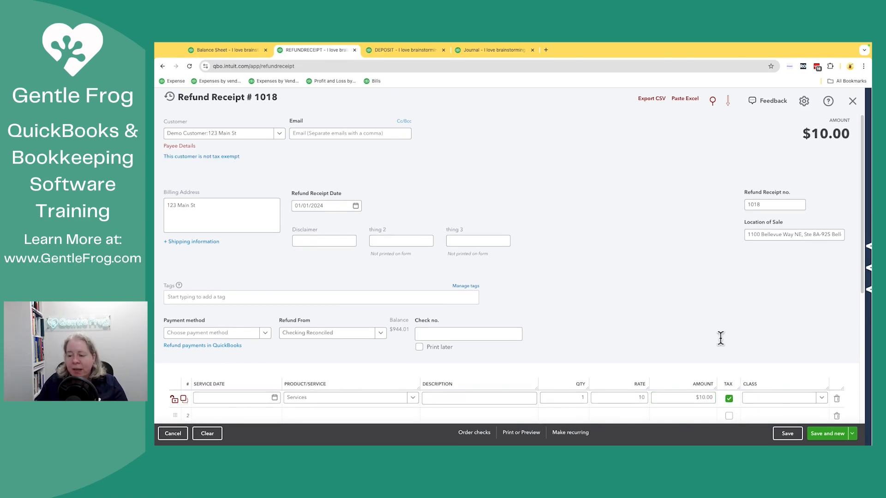
{"action": "scroll", "scroll_direction": "down", "scroll_amount": 3}
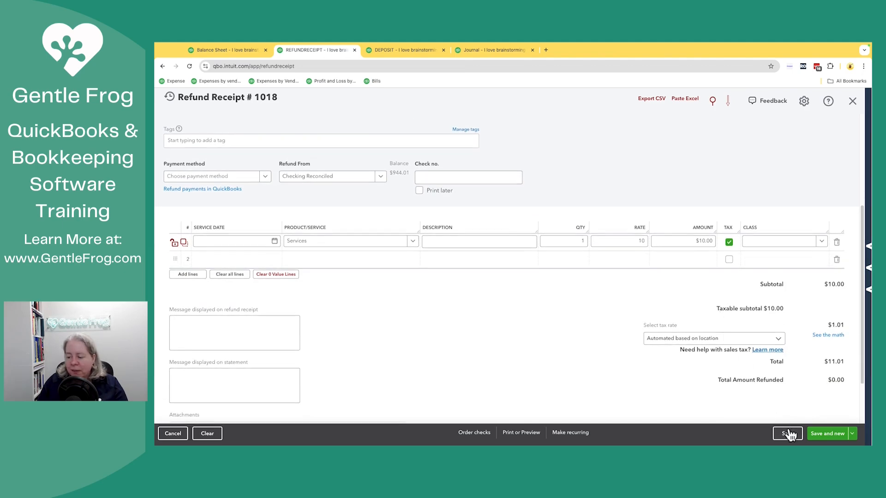
{"action": "left_click", "coordinate": [787, 433]}
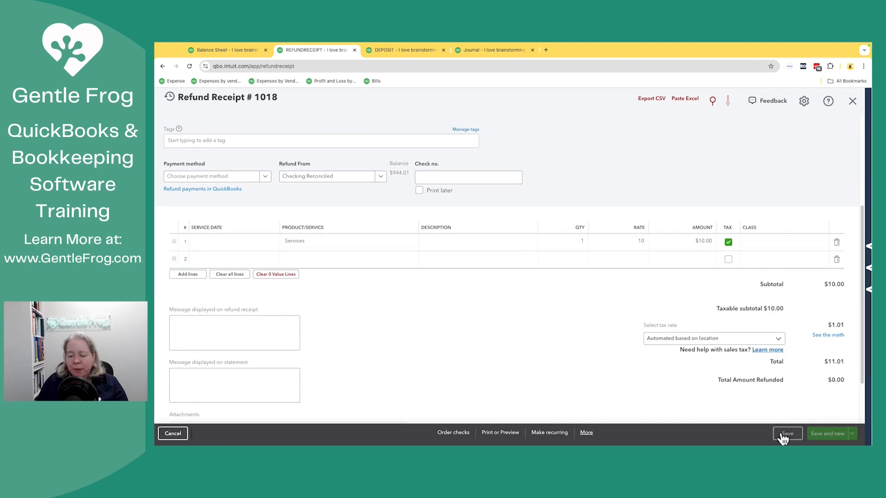
{"action": "left_click", "coordinate": [585, 432]}
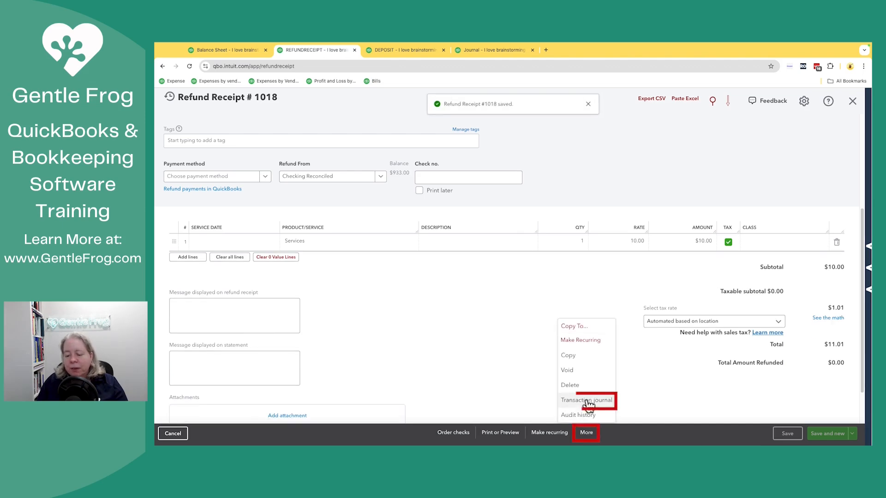
Step: Compare the refund journal crediting Checking Reconciled $11.01 against Sales Receipt #1016's journal
{"action": "left_click", "coordinate": [586, 400]}
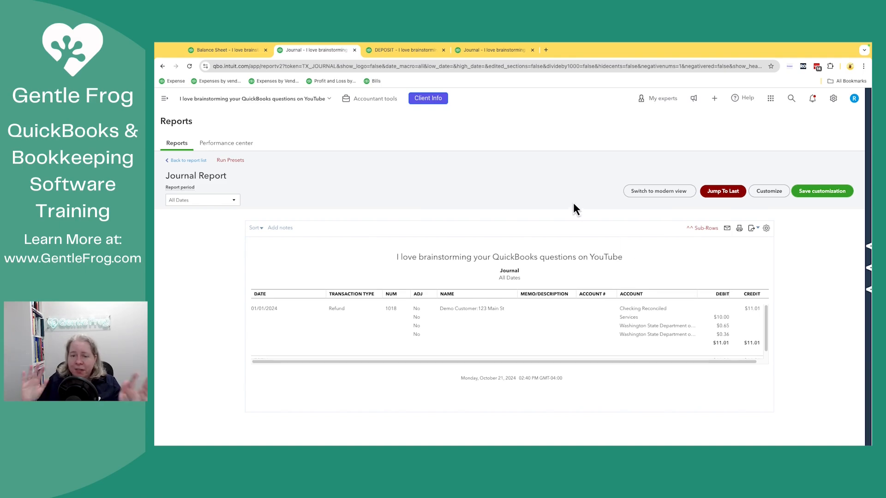
{"action": "mouse_move", "coordinate": [489, 61]}
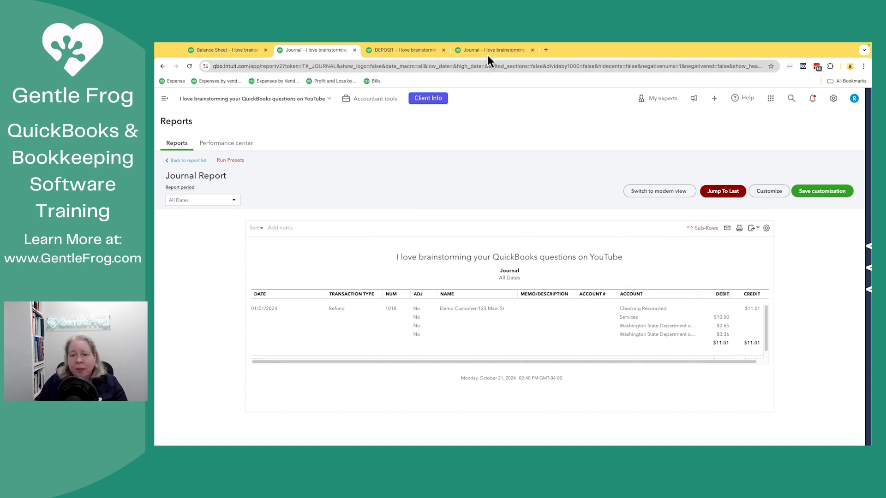
{"action": "mouse_move", "coordinate": [494, 50]}
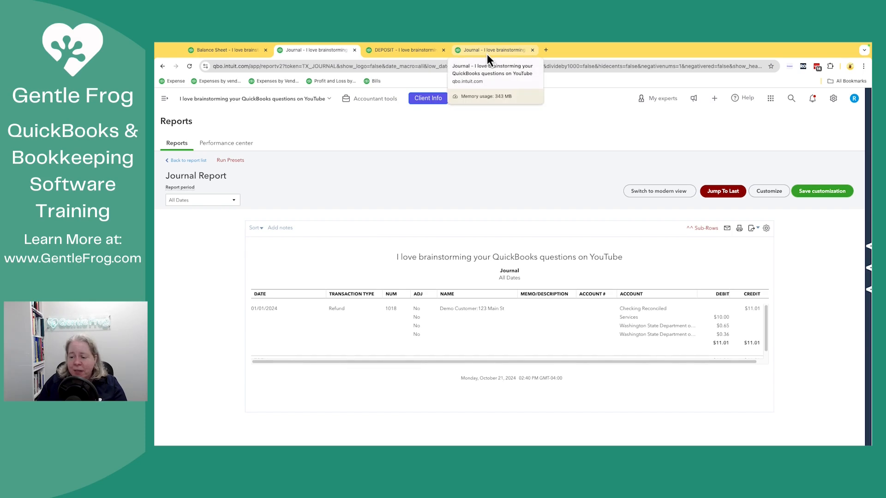
{"action": "left_click", "coordinate": [316, 50]}
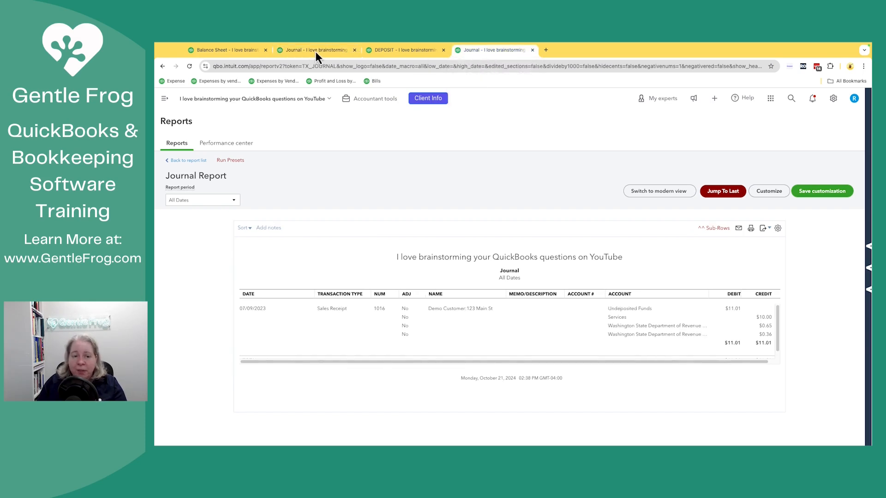
{"action": "left_click", "coordinate": [316, 50]}
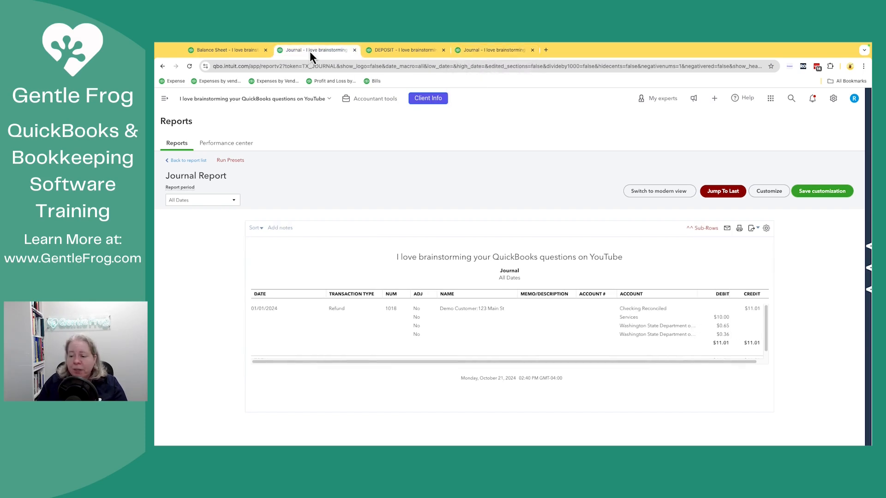
{"action": "mouse_move", "coordinate": [353, 59]}
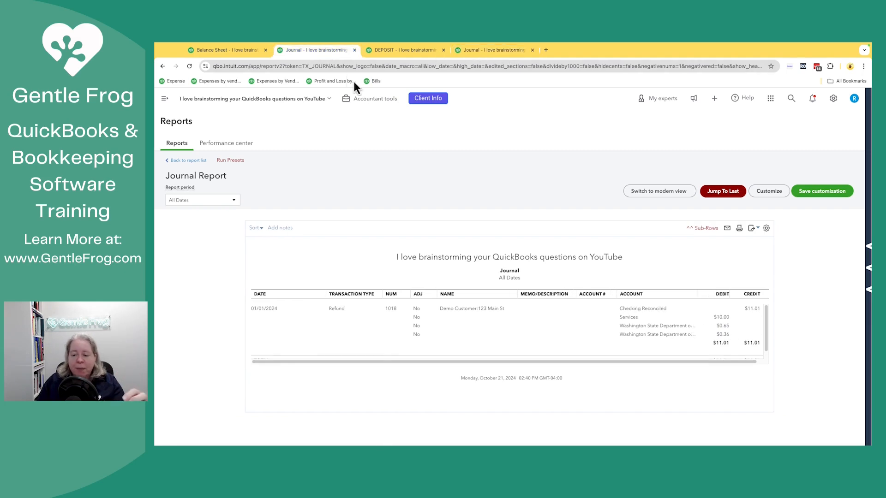
{"action": "mouse_move", "coordinate": [455, 183]}
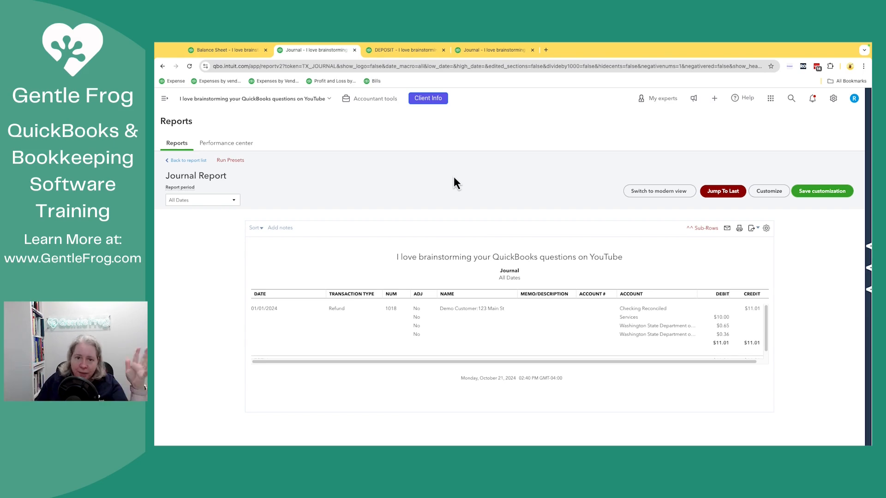
{"action": "mouse_move", "coordinate": [375, 79]}
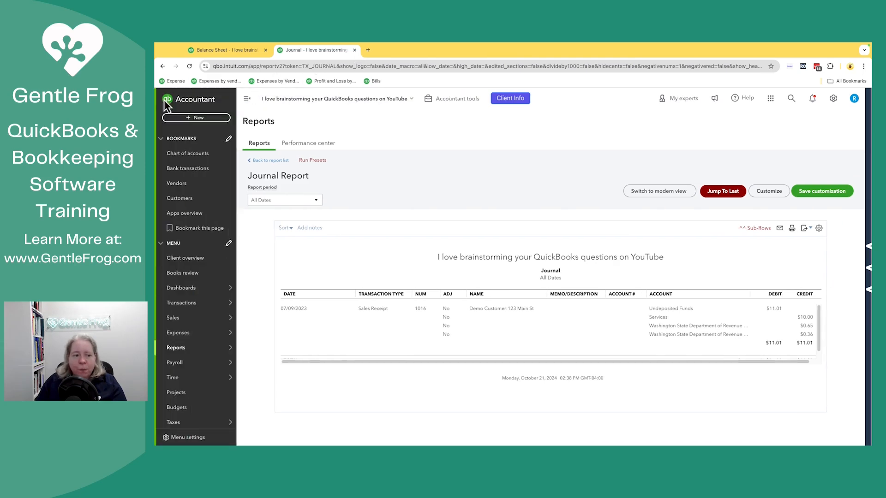
Step: Reopen the Checking Reconciled reconciliation, clear the 07/09/2023 11.01 deposit, and expand its details
{"action": "left_click", "coordinate": [188, 154]}
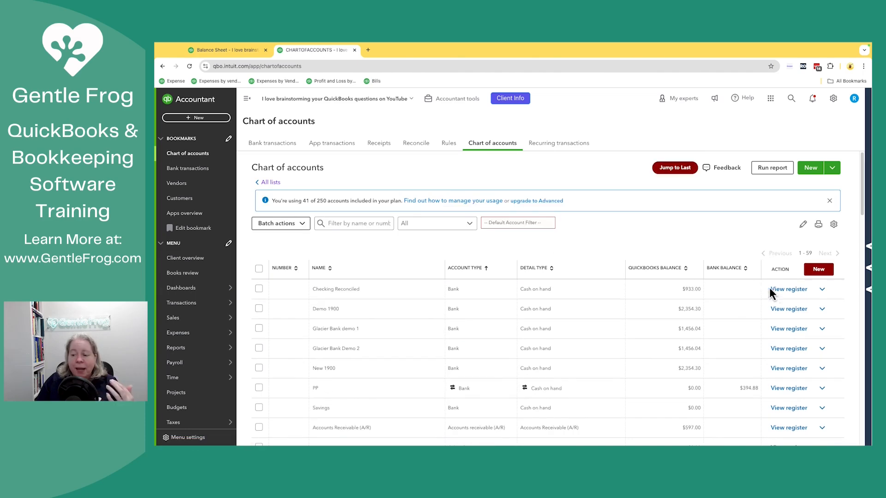
{"action": "left_click", "coordinate": [789, 289]}
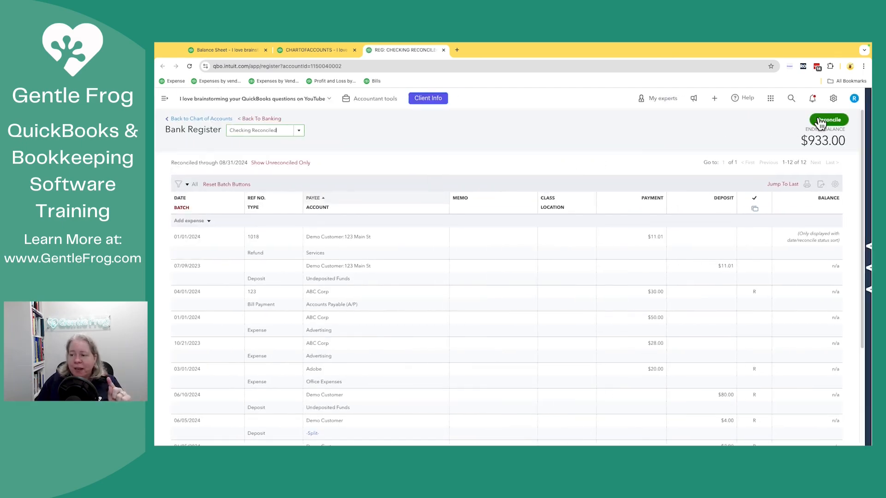
{"action": "left_click", "coordinate": [827, 120]}
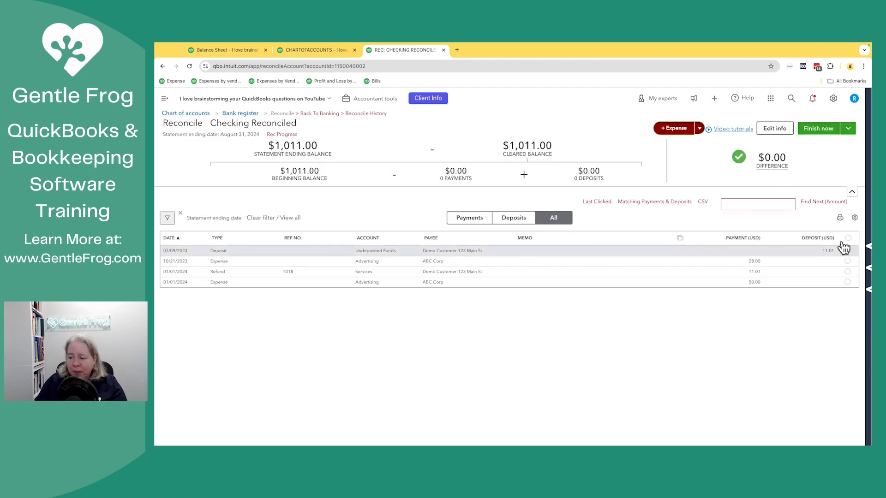
{"action": "left_click", "coordinate": [847, 250]}
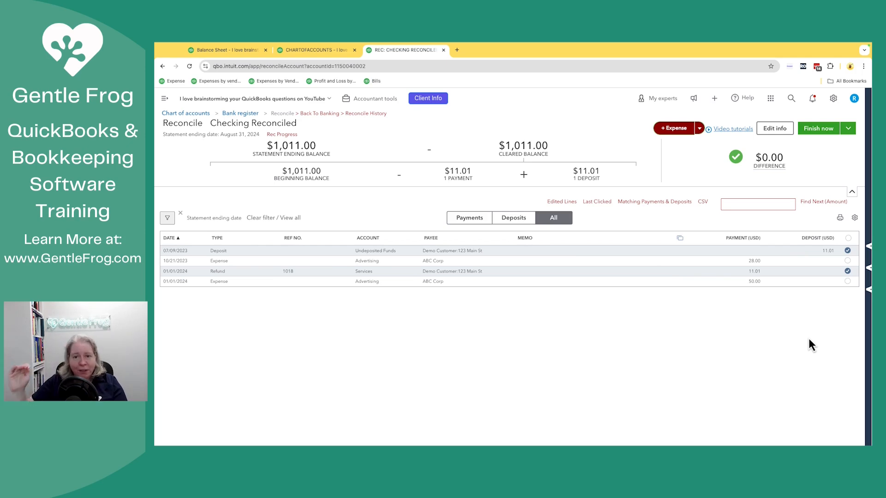
{"action": "left_click", "coordinate": [266, 260]}
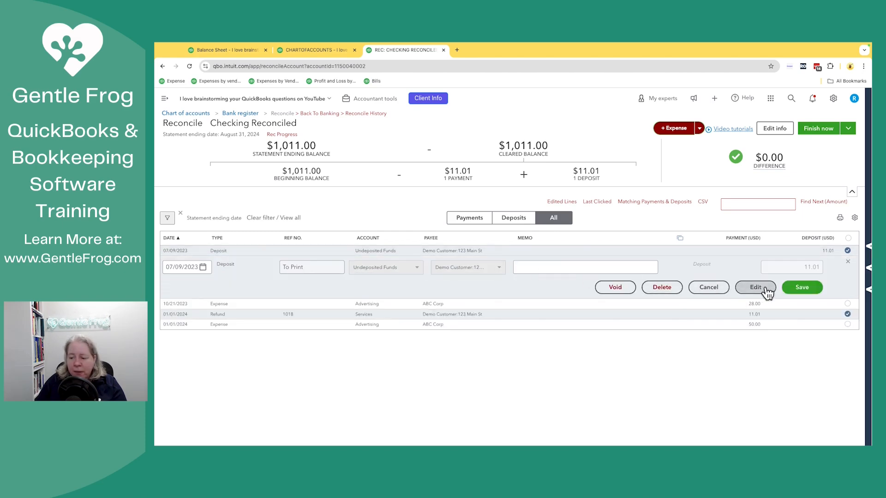
Step: Open the 07/09/2023 deposit and the 10/21/2023 ABC Corp 28.00 expense, then return to accounts
{"action": "left_click", "coordinate": [755, 286]}
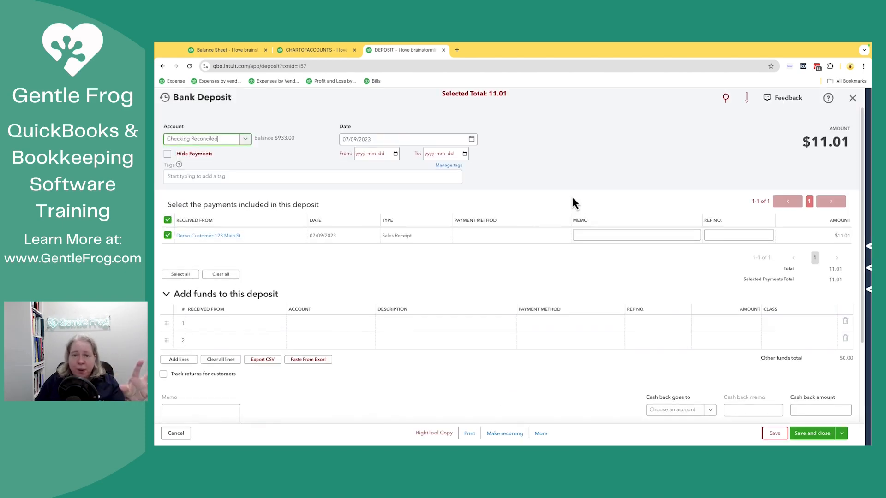
{"action": "mouse_move", "coordinate": [553, 189]}
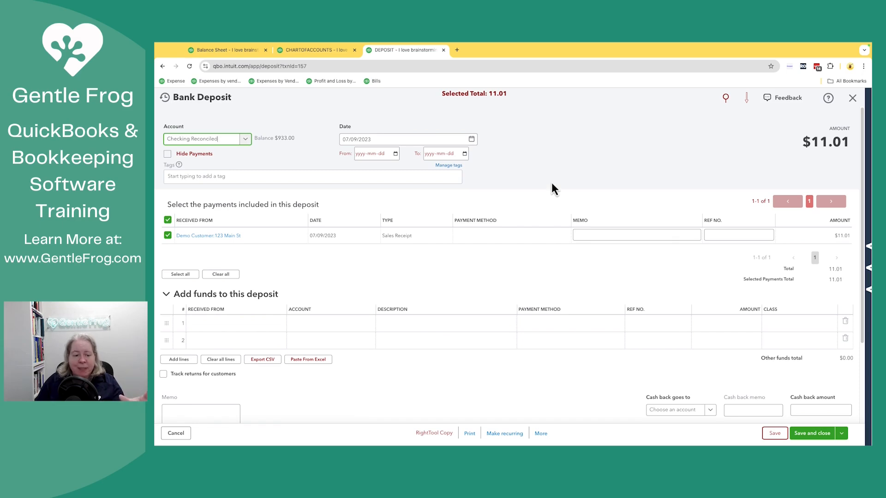
{"action": "mouse_move", "coordinate": [711, 144]}
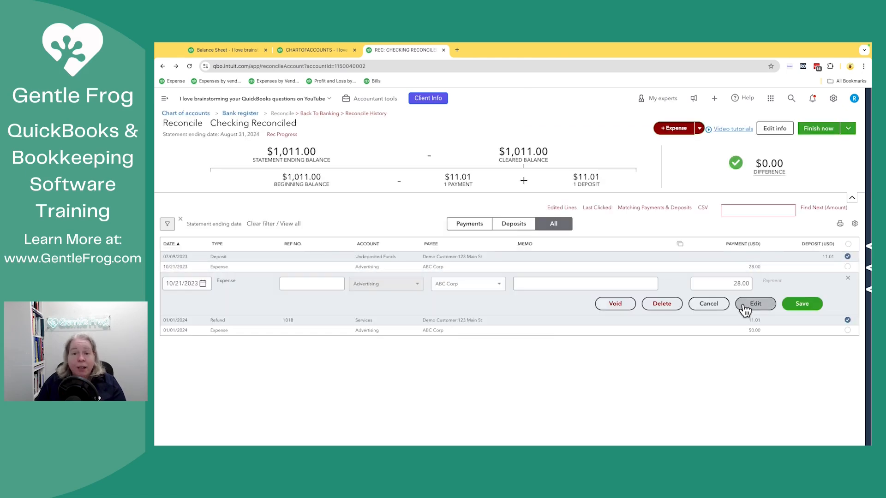
{"action": "left_click", "coordinate": [755, 303]}
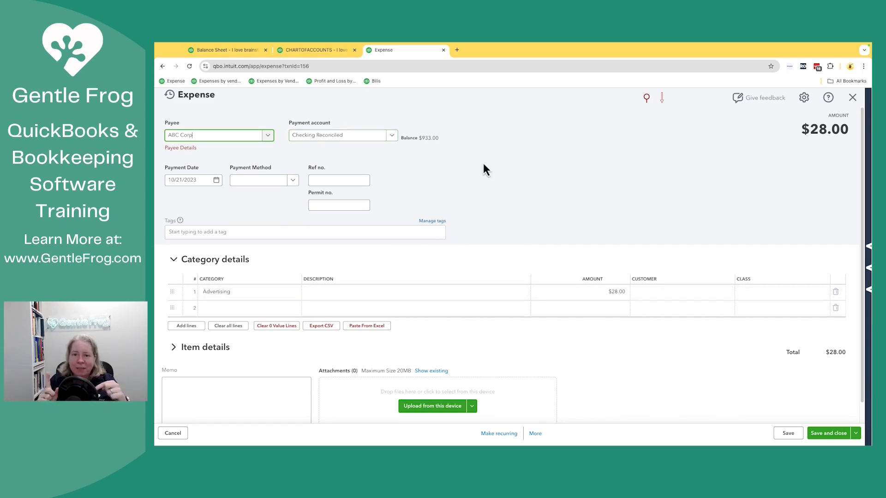
{"action": "left_click", "coordinate": [317, 49]}
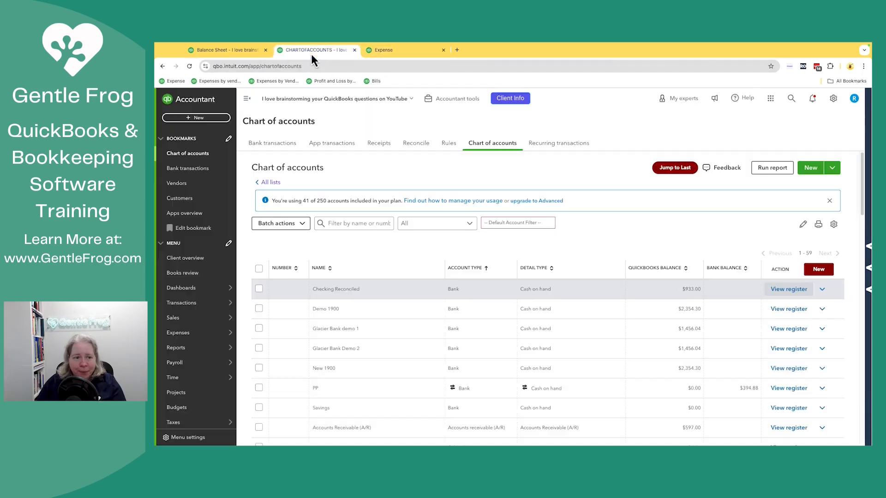
Step: Save a 01/01/2024 28.00 bank deposit coded to Advertising, checked against the old expense
{"action": "left_click", "coordinate": [196, 118]}
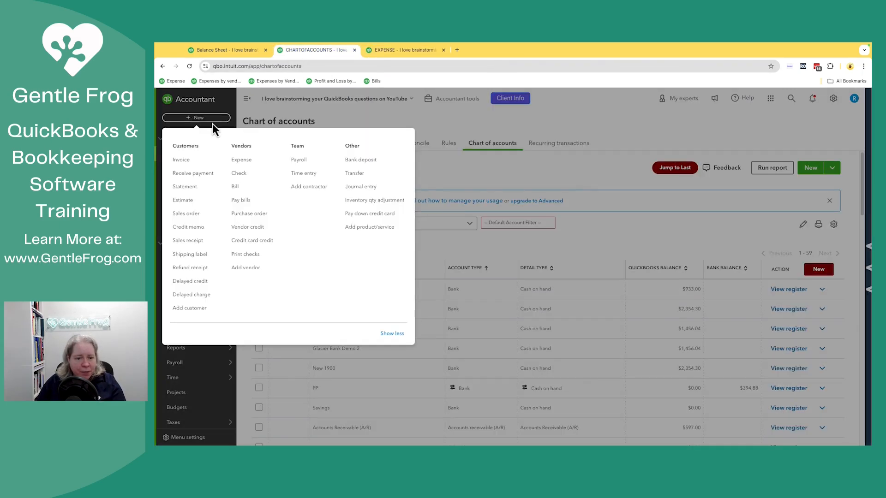
{"action": "left_click", "coordinate": [360, 159]}
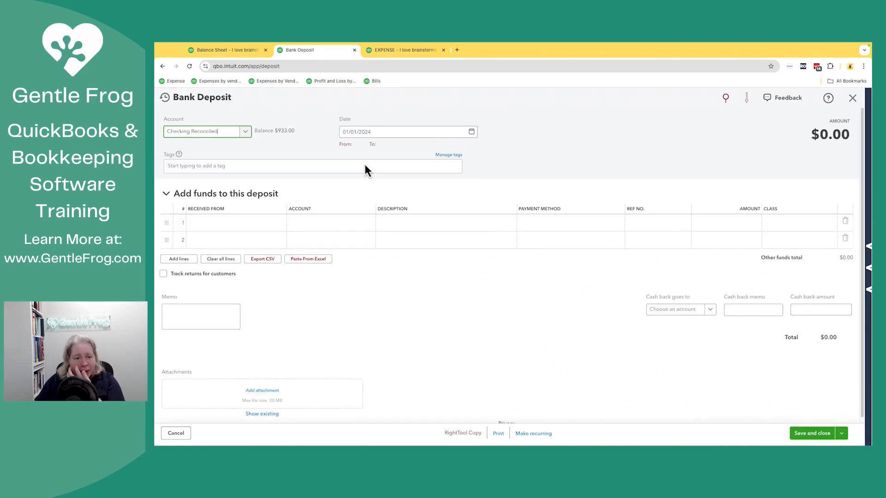
{"action": "left_click", "coordinate": [331, 223]}
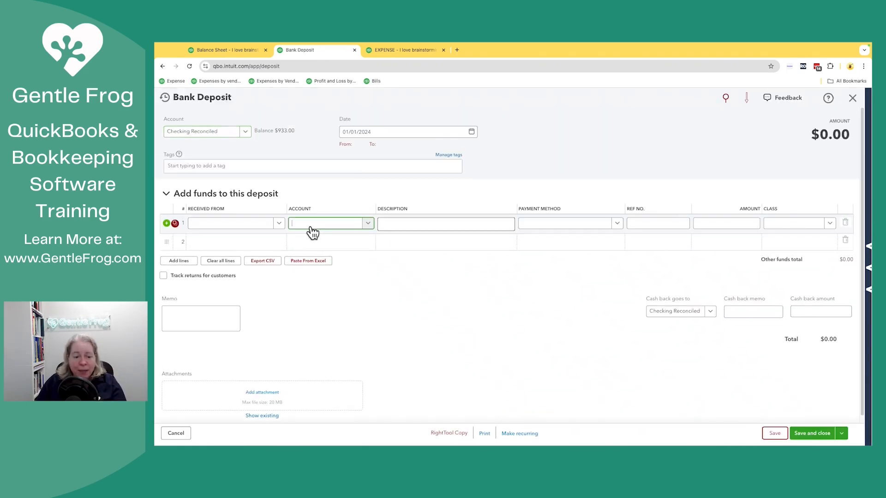
{"action": "type", "text": "Advertising"}
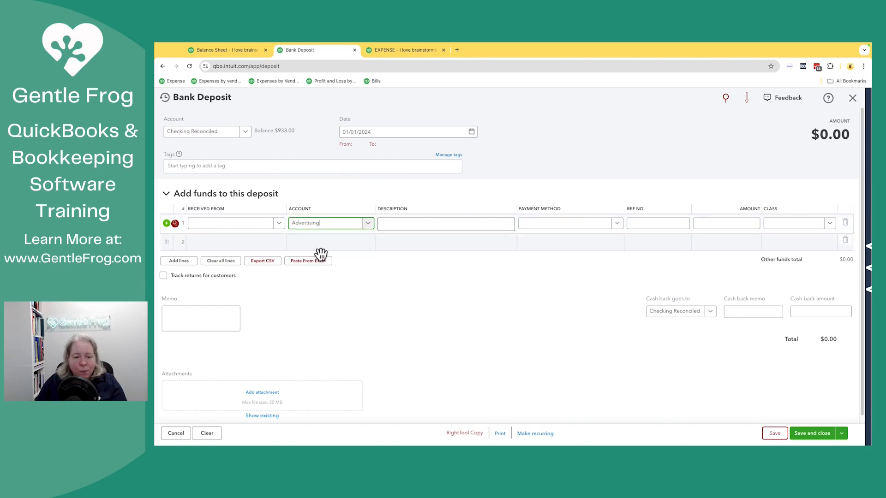
{"action": "mouse_move", "coordinate": [386, 100]}
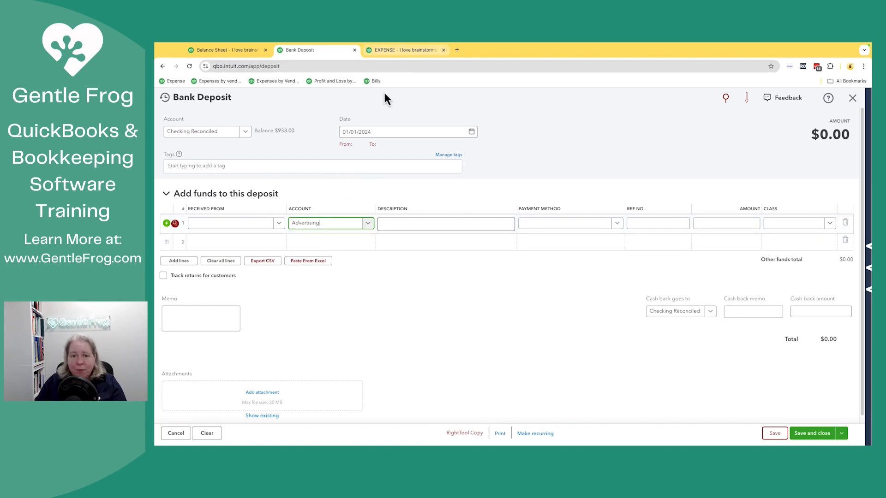
{"action": "left_click", "coordinate": [404, 50]}
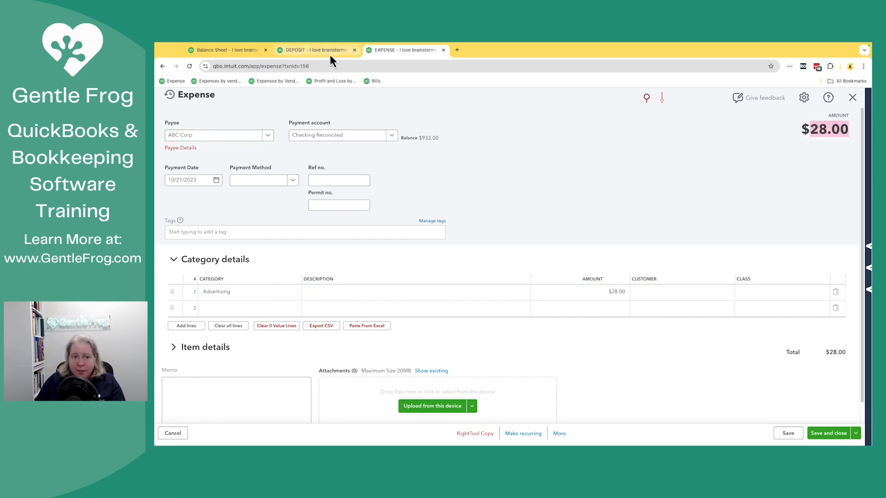
{"action": "left_click", "coordinate": [315, 50]}
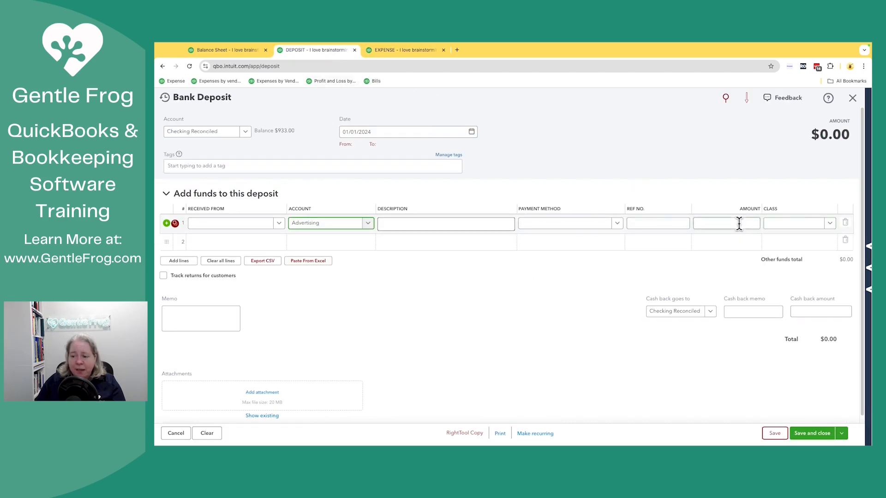
{"action": "type", "text": "28.00"}
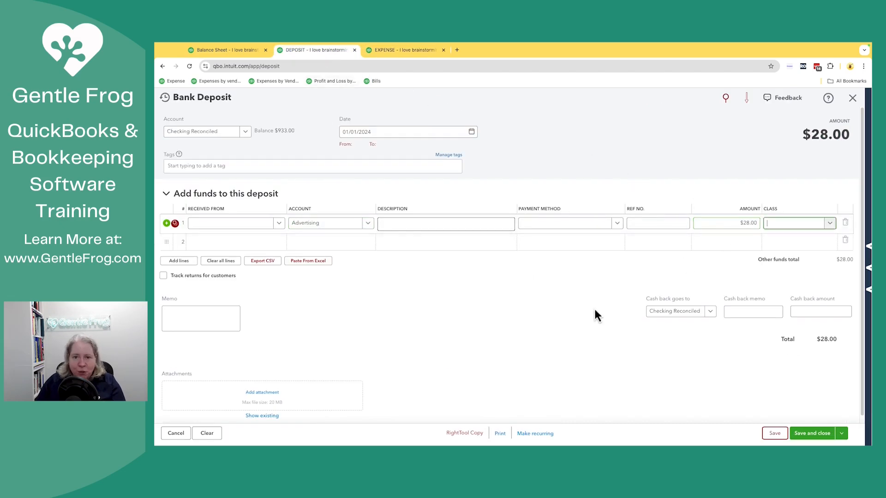
{"action": "mouse_move", "coordinate": [566, 332]}
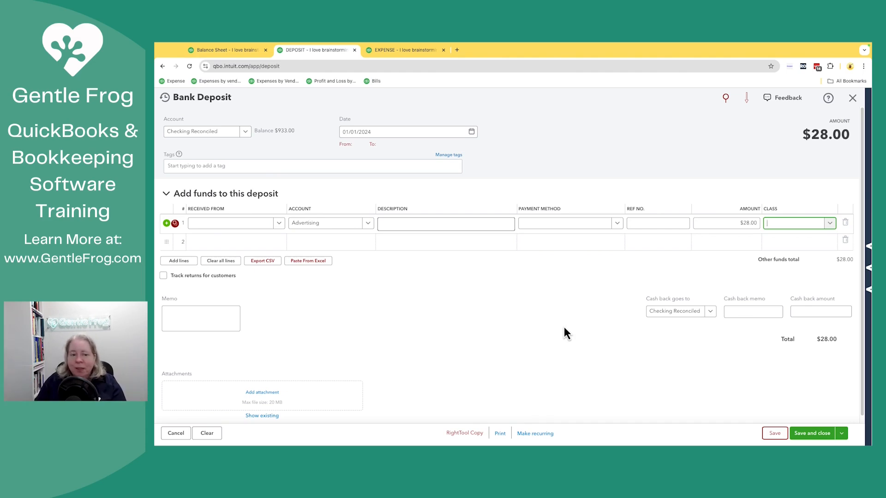
{"action": "mouse_move", "coordinate": [812, 433]}
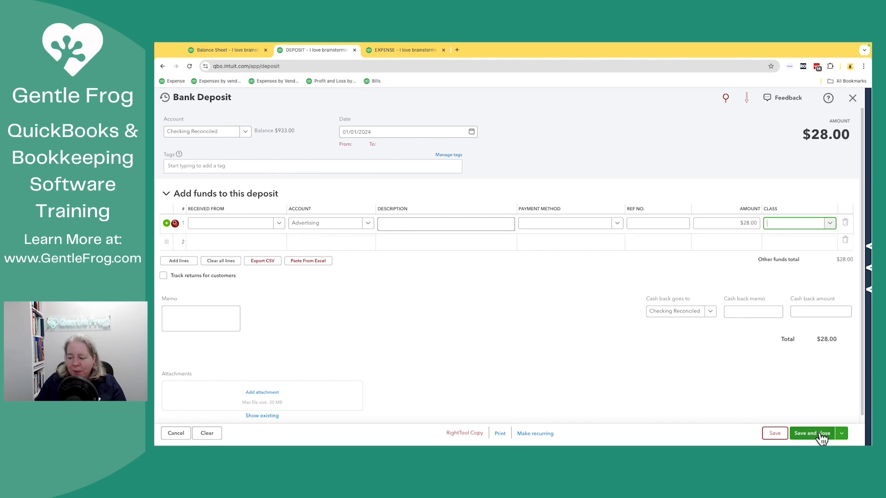
{"action": "left_click", "coordinate": [811, 433]}
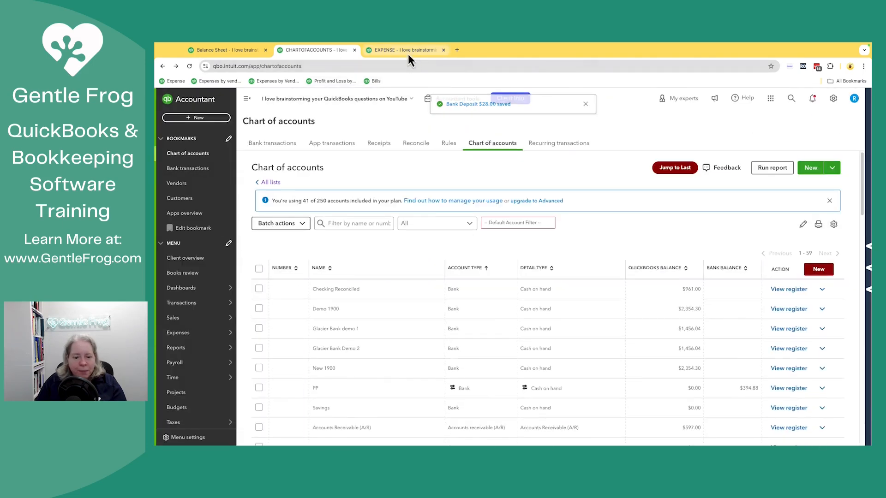
Step: Tick the 10/21/2023 28.00 expense and the new 01/01/2024 28.00 deposit as cleared
{"action": "left_click", "coordinate": [403, 50]}
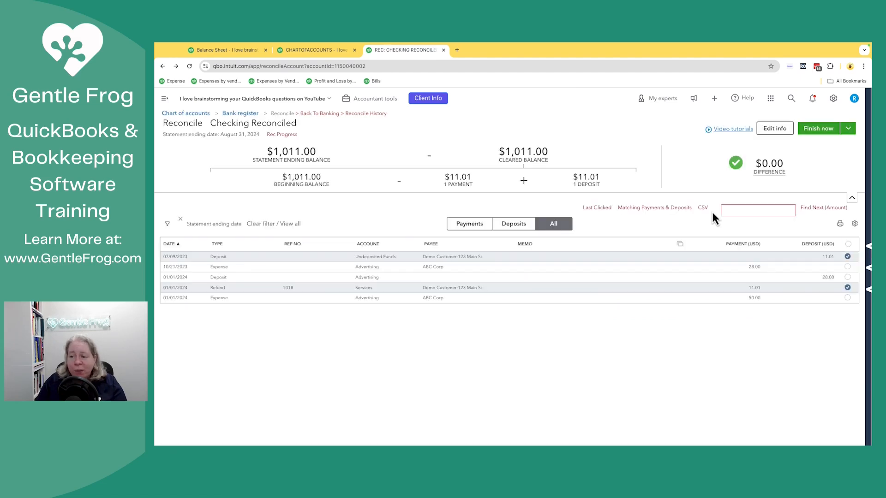
{"action": "left_click", "coordinate": [847, 267]}
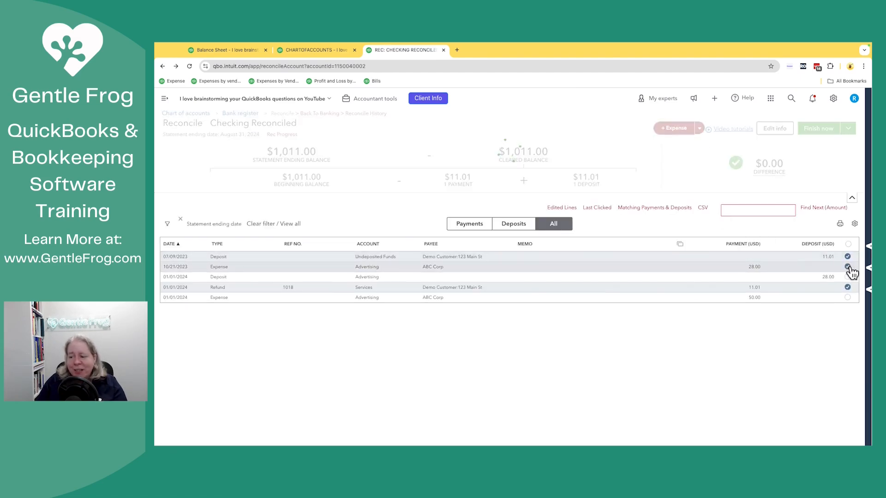
{"action": "left_click", "coordinate": [848, 277]}
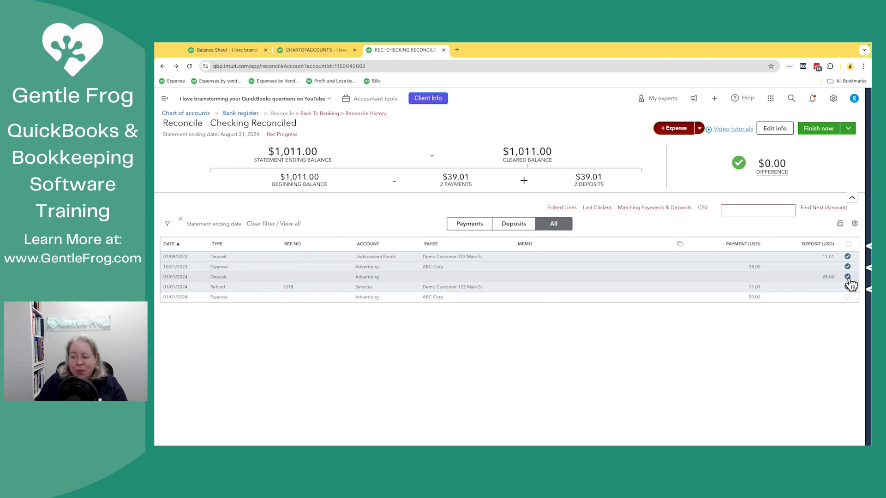
{"action": "left_click", "coordinate": [848, 287]}
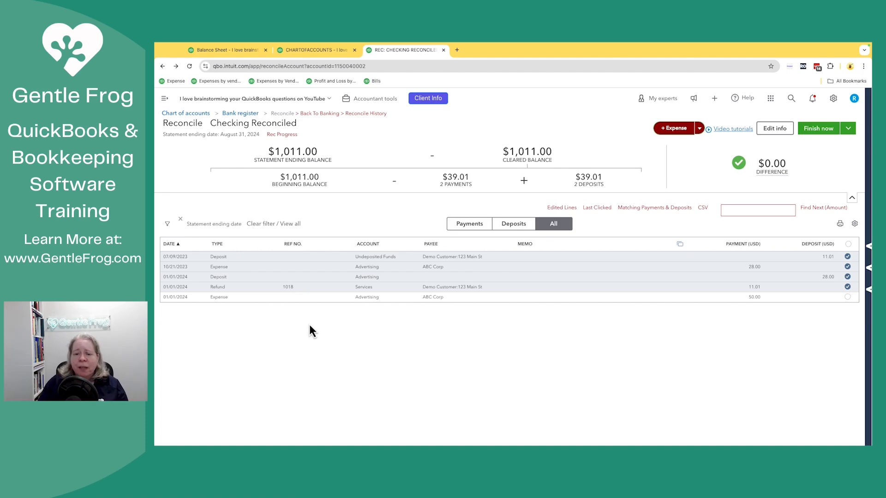
{"action": "mouse_move", "coordinate": [781, 149]}
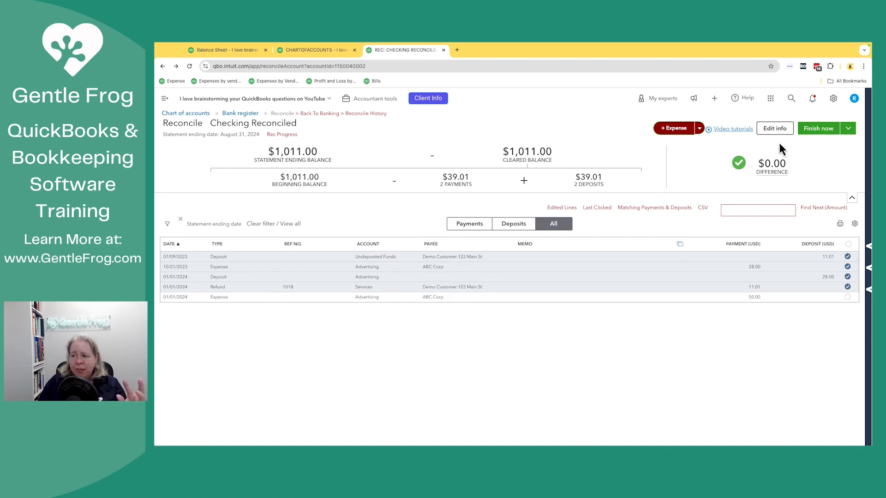
Step: Finish the reconciliation, review the report showing 39.01 cleared, then close it and go home
{"action": "left_click", "coordinate": [817, 128]}
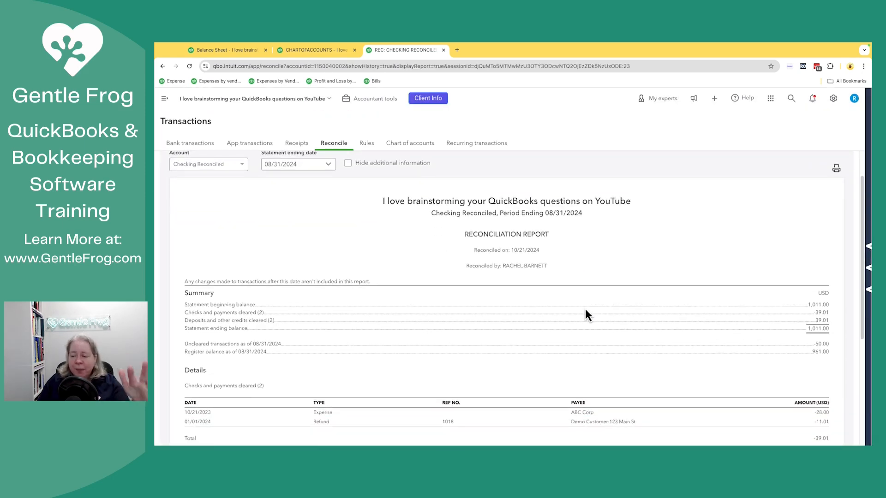
{"action": "scroll", "scroll_direction": "down", "scroll_amount": 3}
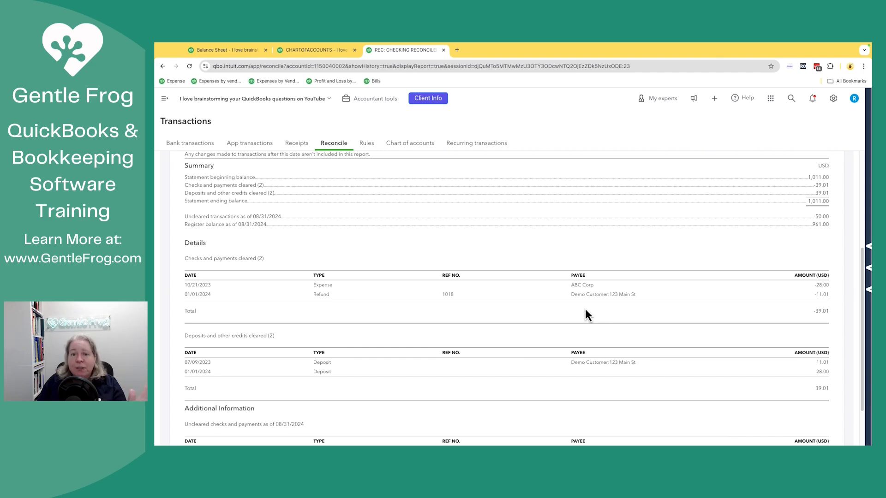
{"action": "scroll", "scroll_direction": "up", "scroll_amount": 3}
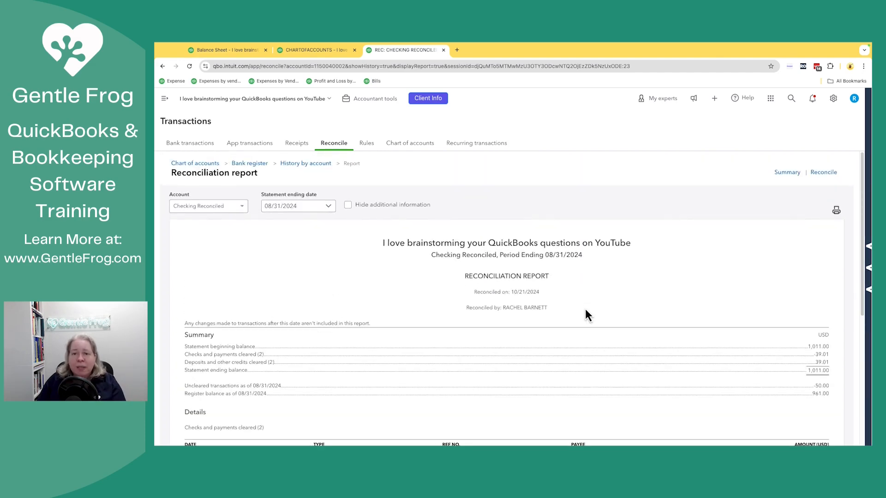
{"action": "mouse_move", "coordinate": [445, 56]}
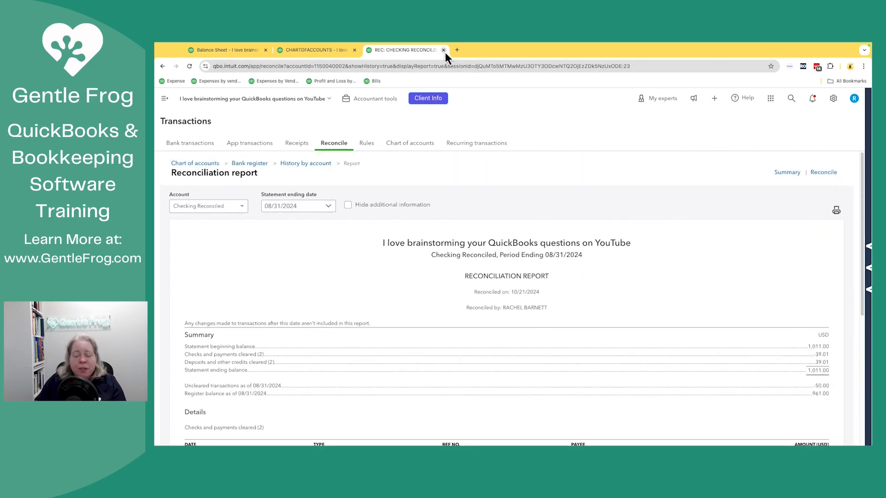
{"action": "left_click", "coordinate": [443, 50]}
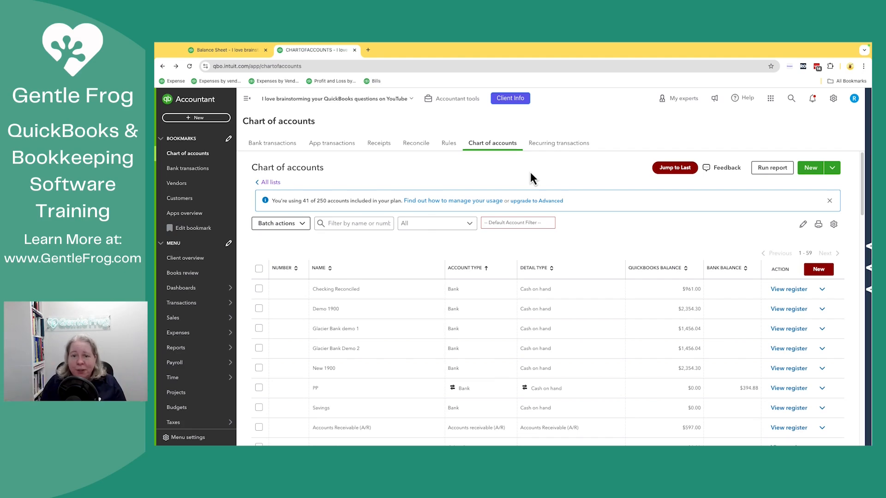
{"action": "left_click", "coordinate": [181, 288]}
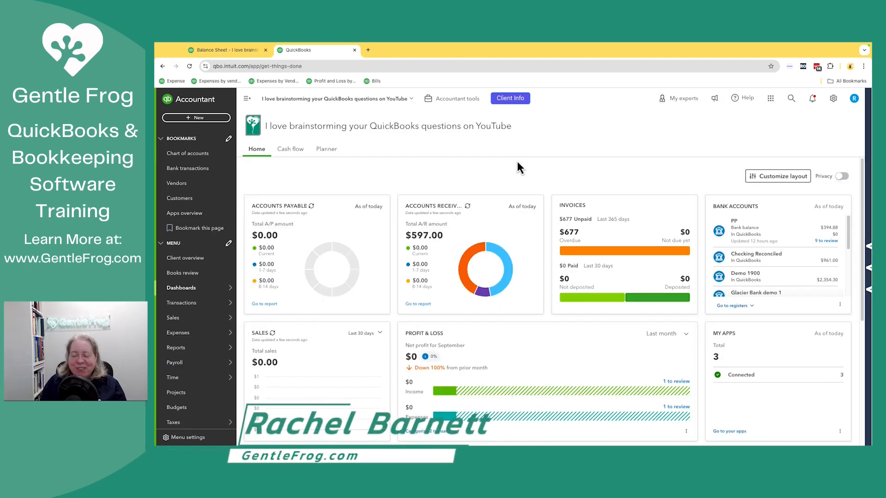